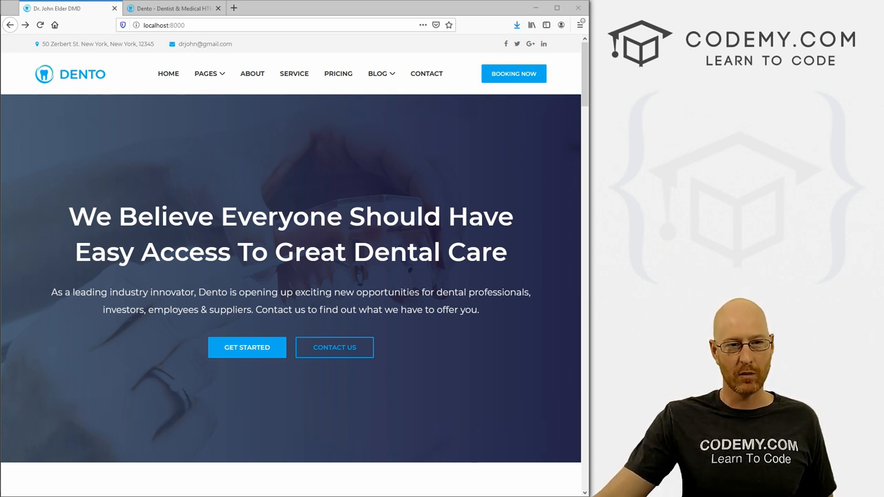
- Browse the Dento demo's About Us, Service, Pricing and Contact pages
{"action": "left_click", "coordinate": [173, 8]}
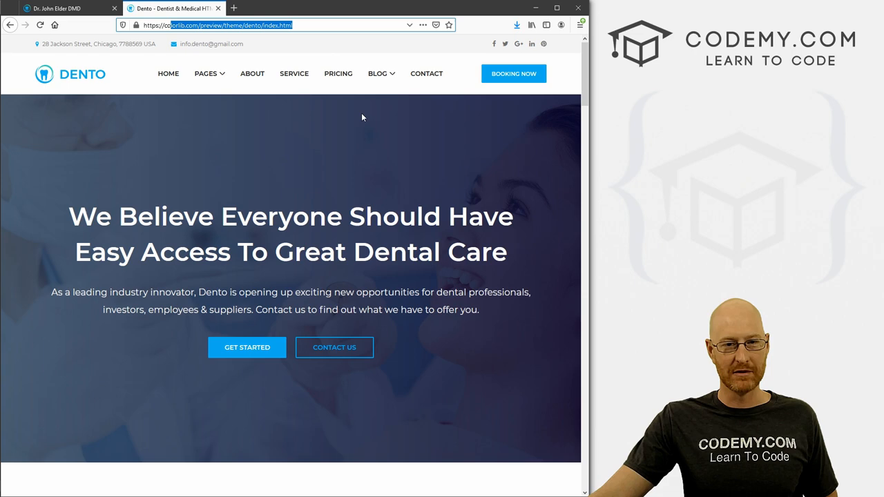
{"action": "left_click", "coordinate": [206, 73]}
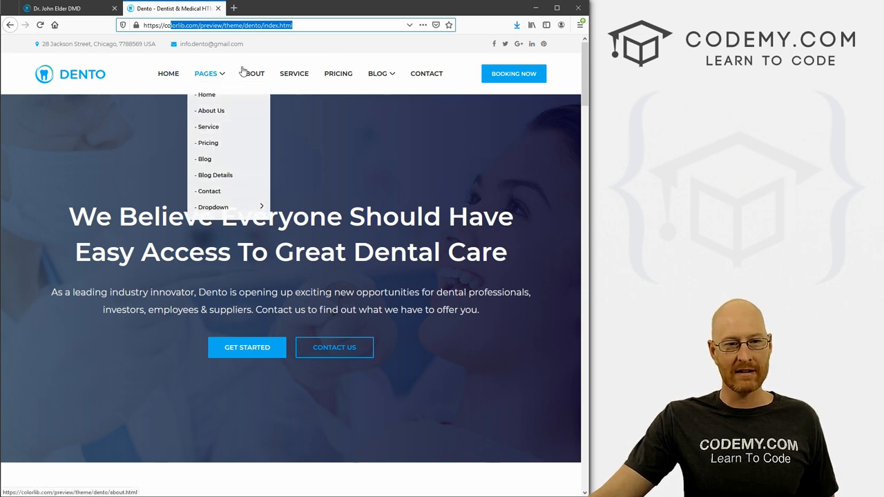
{"action": "left_click", "coordinate": [211, 110]}
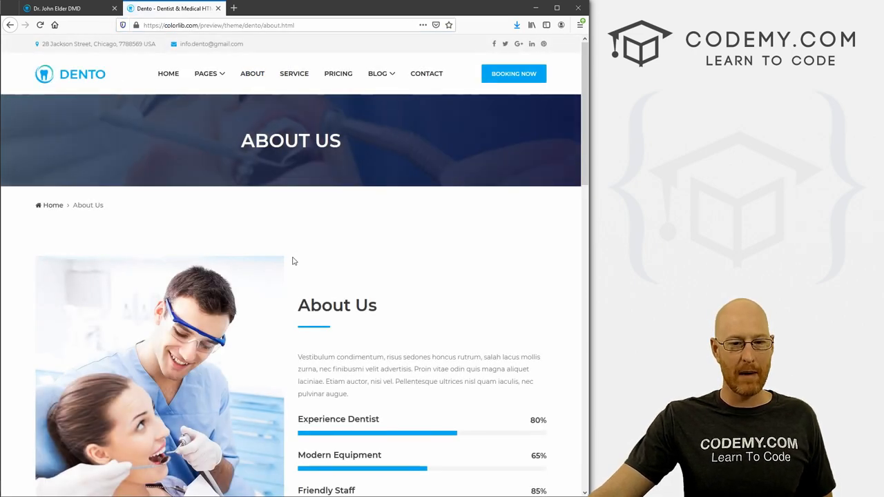
{"action": "left_click", "coordinate": [292, 73]}
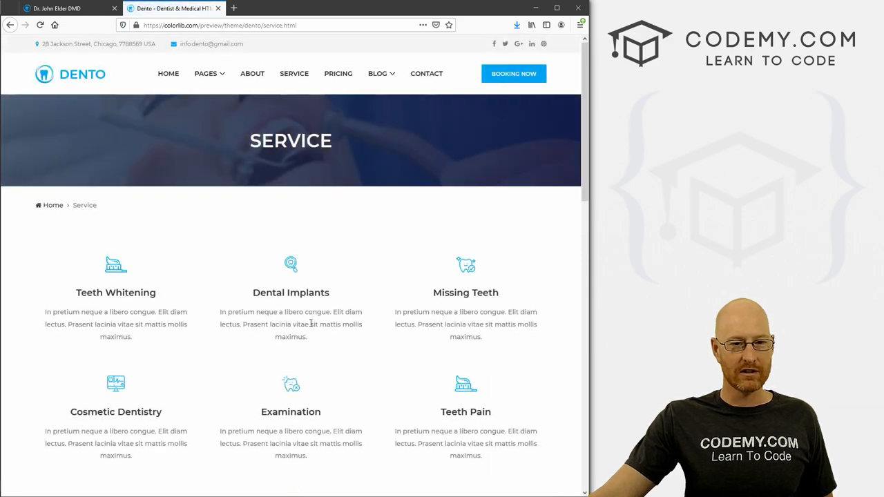
{"action": "left_click", "coordinate": [337, 73]}
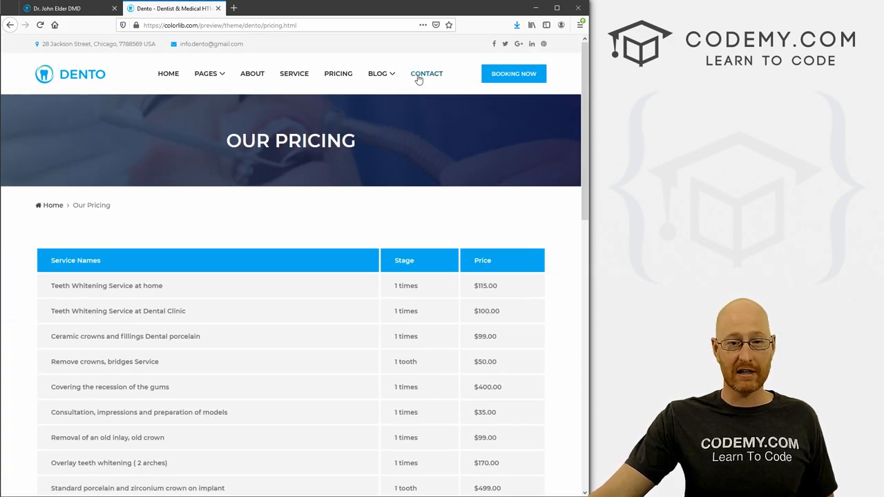
{"action": "left_click", "coordinate": [425, 73]}
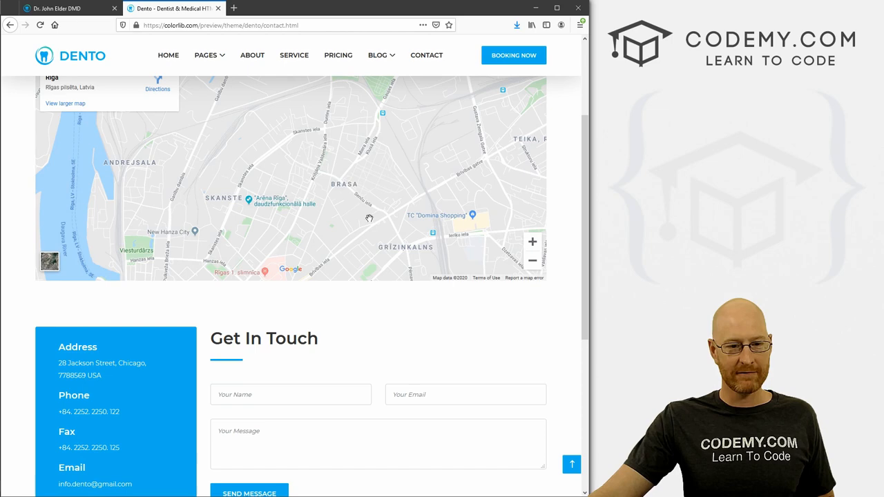
- Review the Contact page's Get In Touch form and try its name field
{"action": "scroll", "scroll_direction": "down", "scroll_amount": 3}
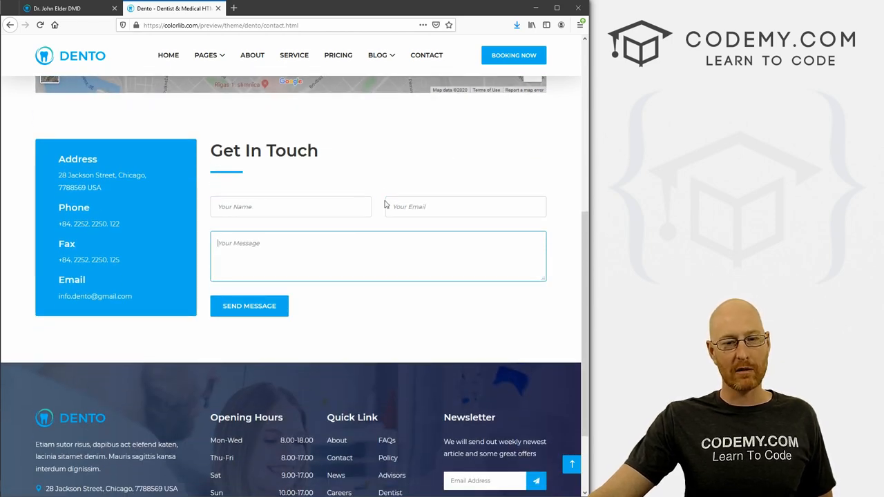
{"action": "mouse_move", "coordinate": [383, 168]}
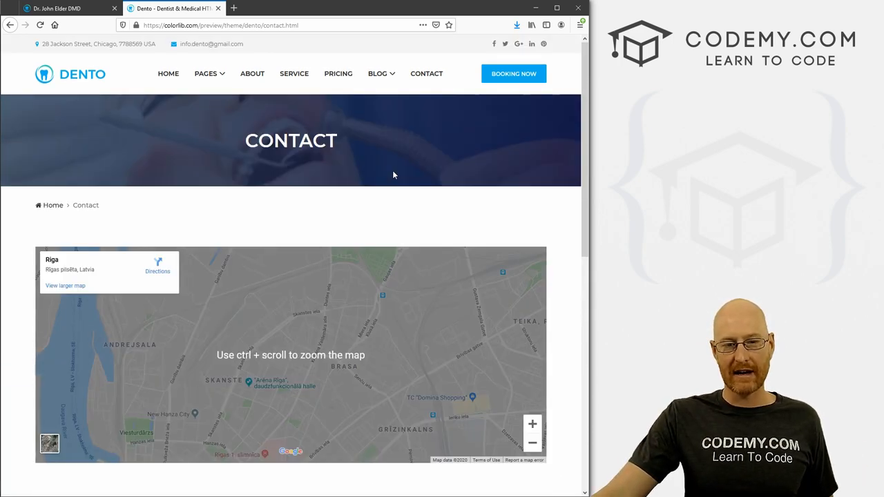
{"action": "scroll", "scroll_direction": "down", "scroll_amount": 3}
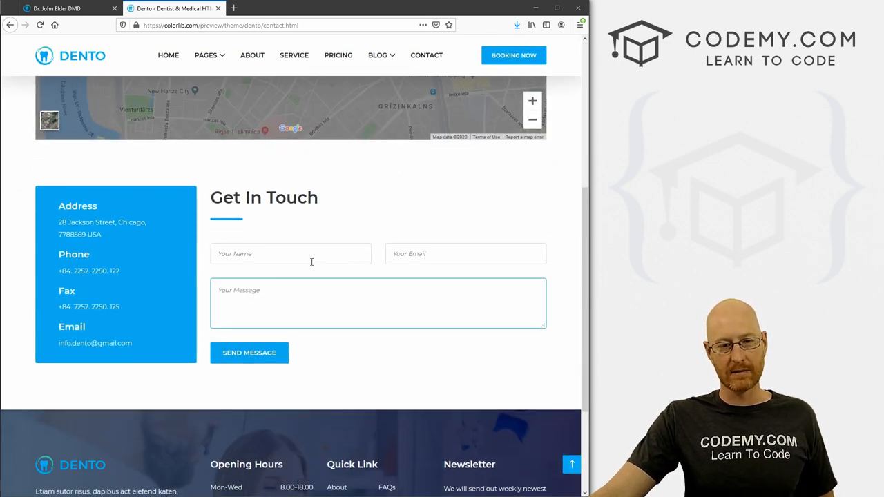
{"action": "left_click", "coordinate": [289, 254]}
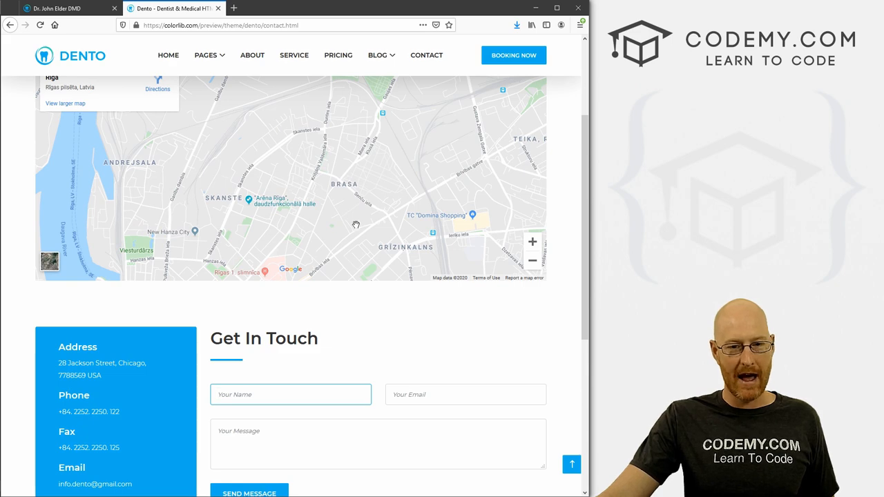
{"action": "scroll", "scroll_direction": "down", "scroll_amount": 3}
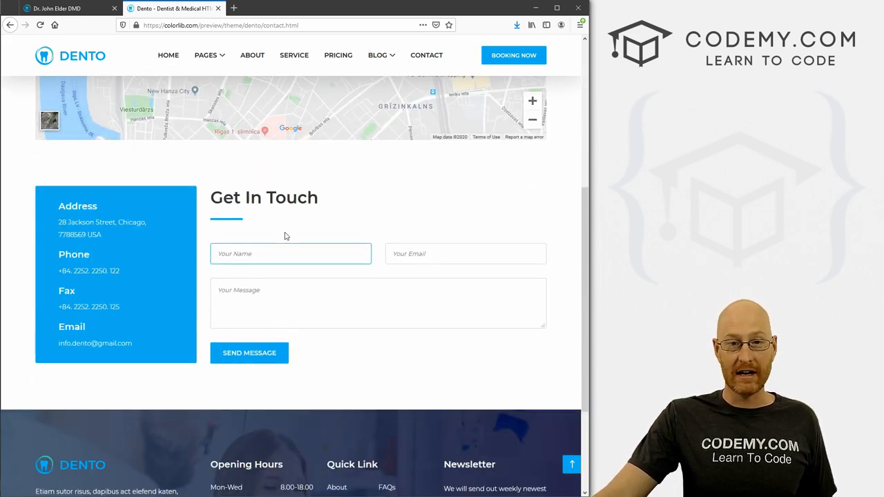
{"action": "scroll", "scroll_direction": "up", "scroll_amount": 3}
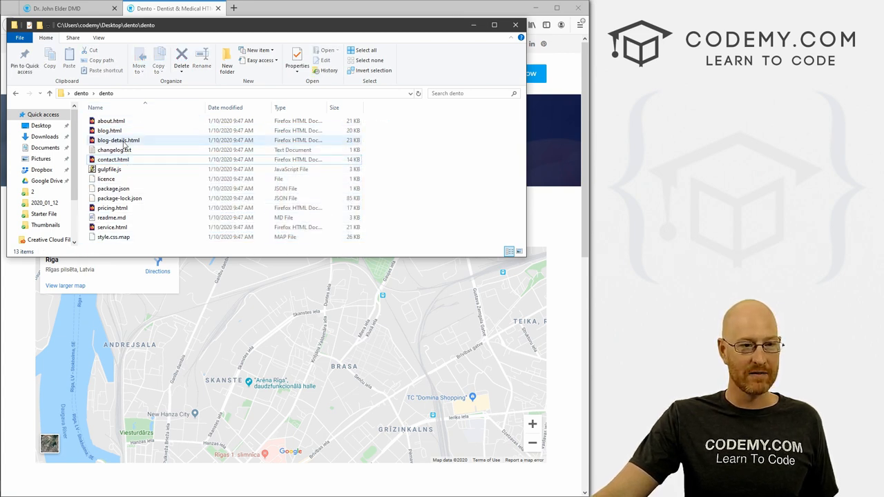
- Copy the theme's contact.html and navigate into the C:\dentistsite project folder
{"action": "left_click", "coordinate": [113, 160]}
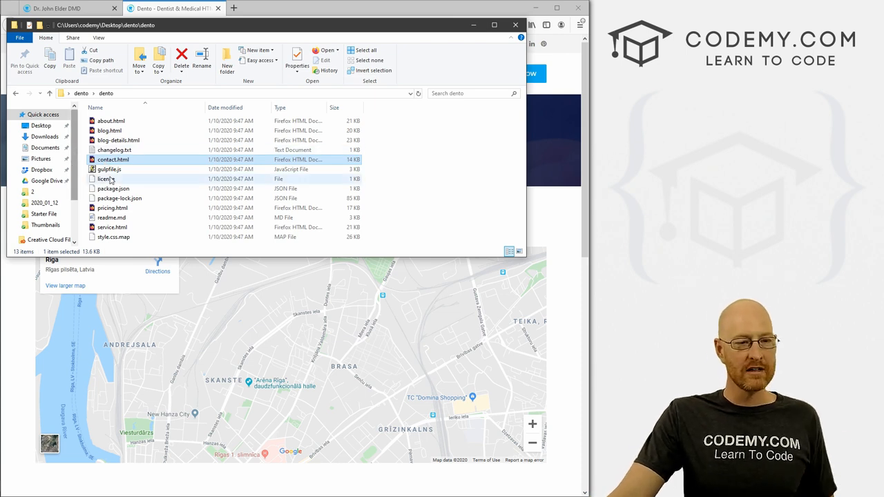
{"action": "right_click", "coordinate": [113, 160]}
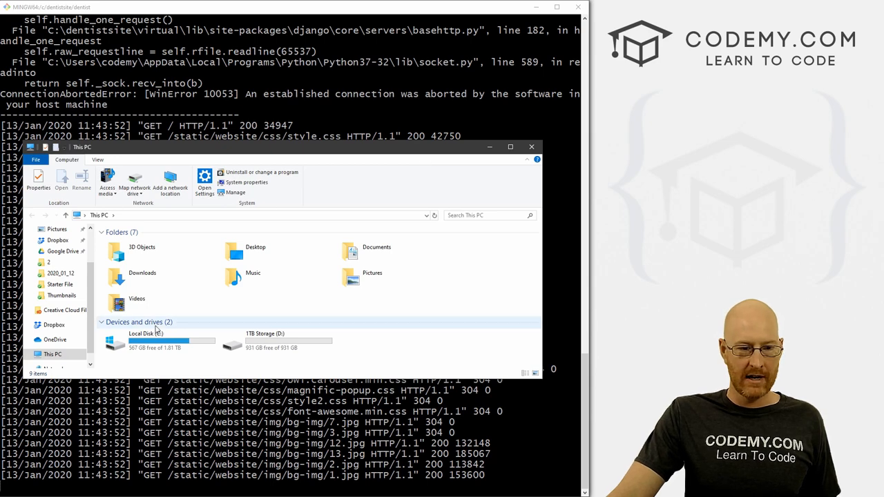
{"action": "double_click", "coordinate": [141, 339]}
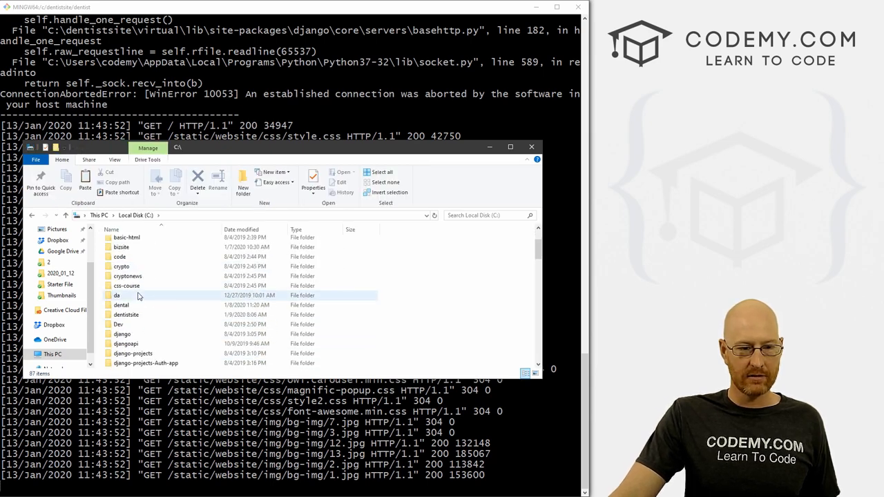
{"action": "left_click", "coordinate": [127, 315]}
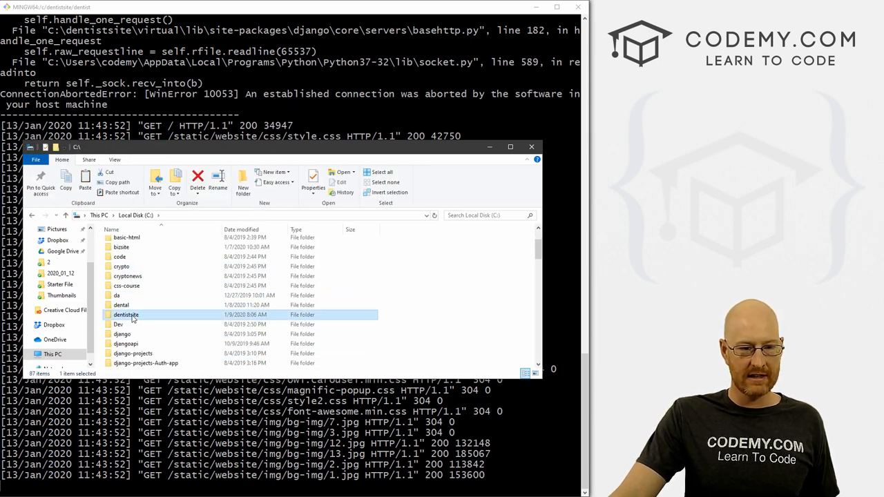
{"action": "double_click", "coordinate": [126, 315]}
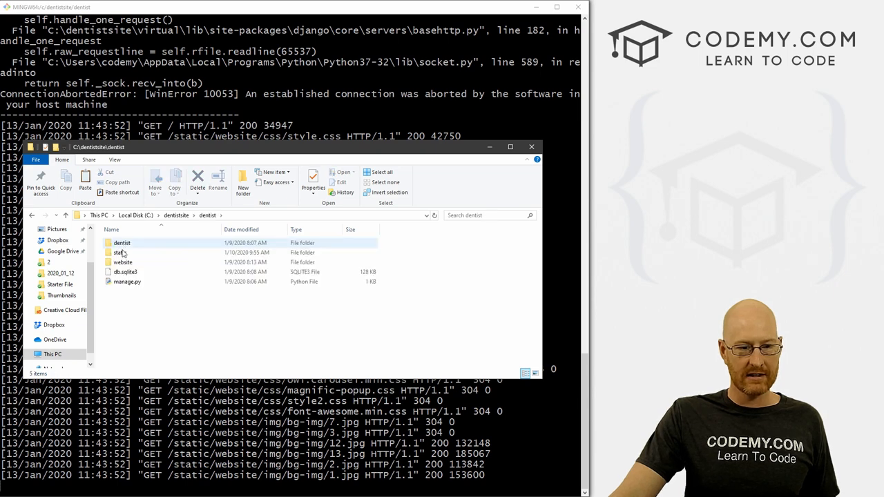
- Paste contact.html into website\templates beside home.html
{"action": "double_click", "coordinate": [122, 263]}
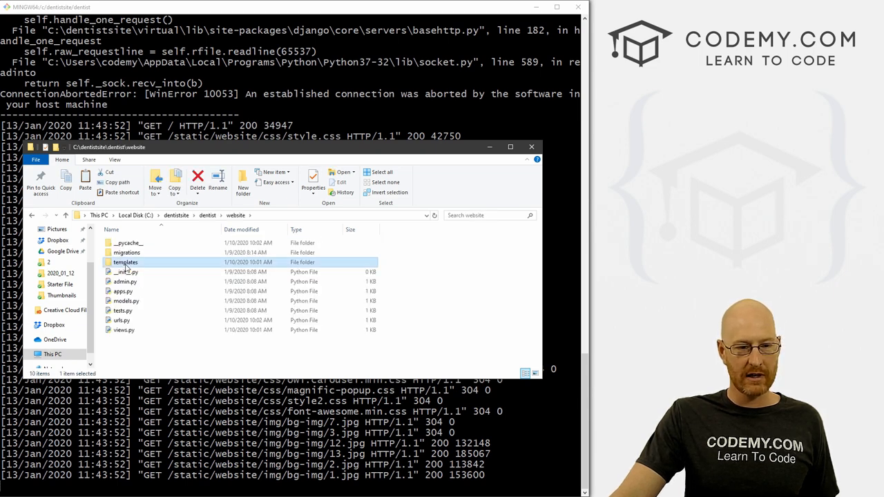
{"action": "double_click", "coordinate": [126, 262]}
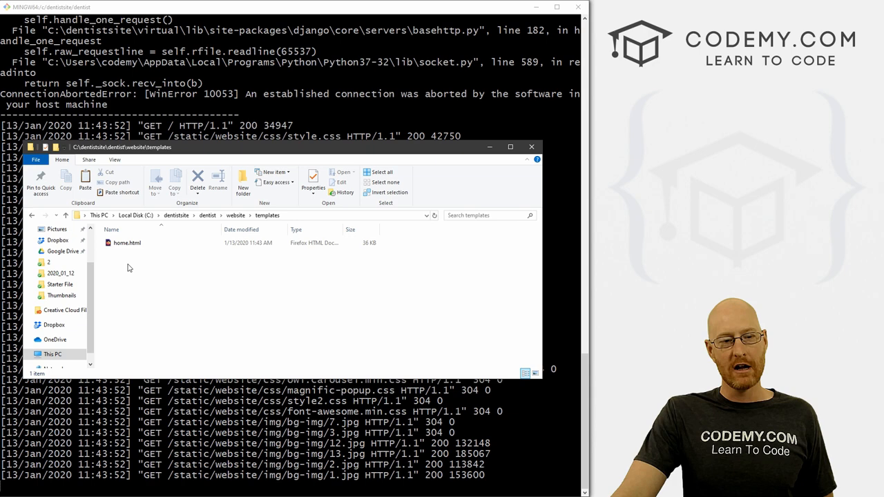
{"action": "right_click", "coordinate": [127, 268]}
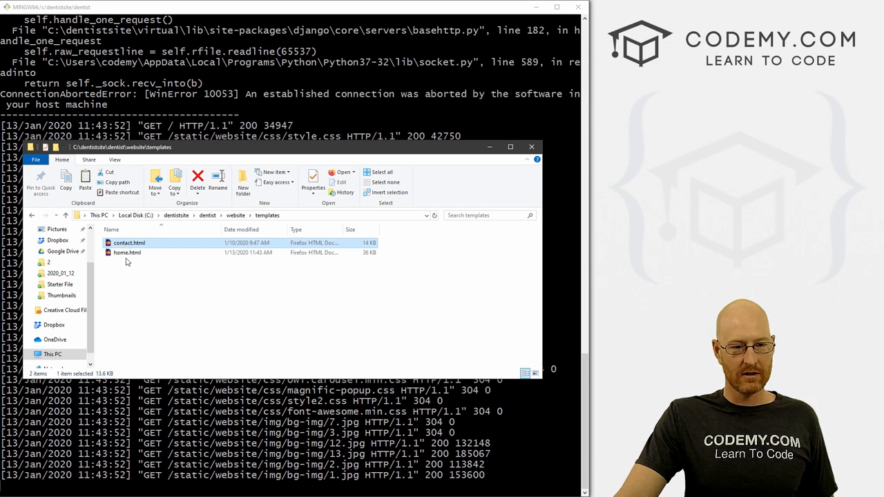
{"action": "left_click", "coordinate": [532, 146]}
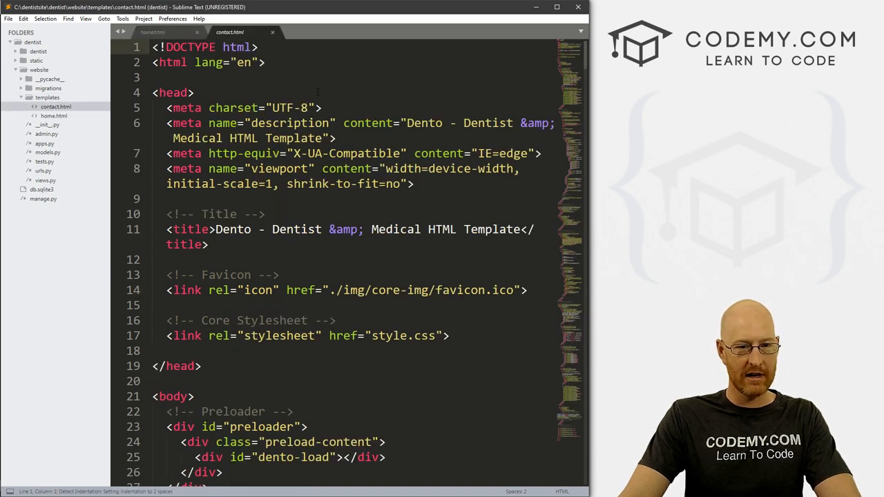
- Add {% load static %} from home.html as the first line of contact.html
{"action": "left_click", "coordinate": [152, 32]}
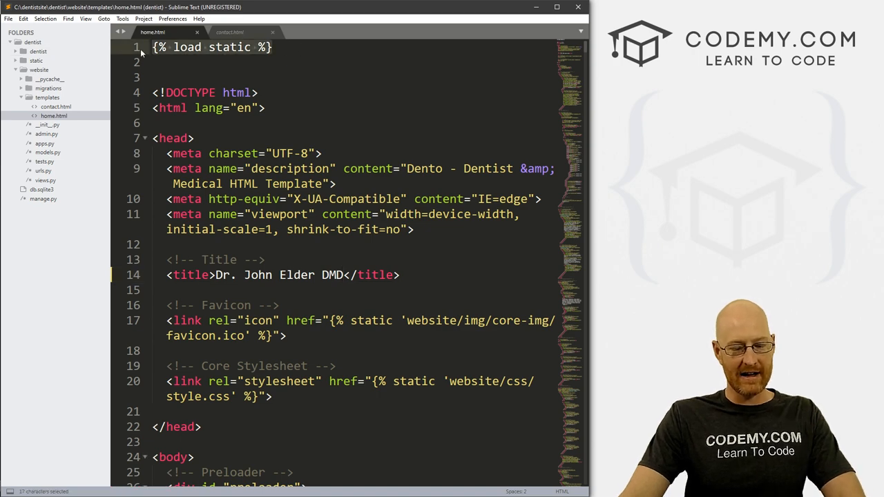
{"action": "left_click", "coordinate": [229, 32]}
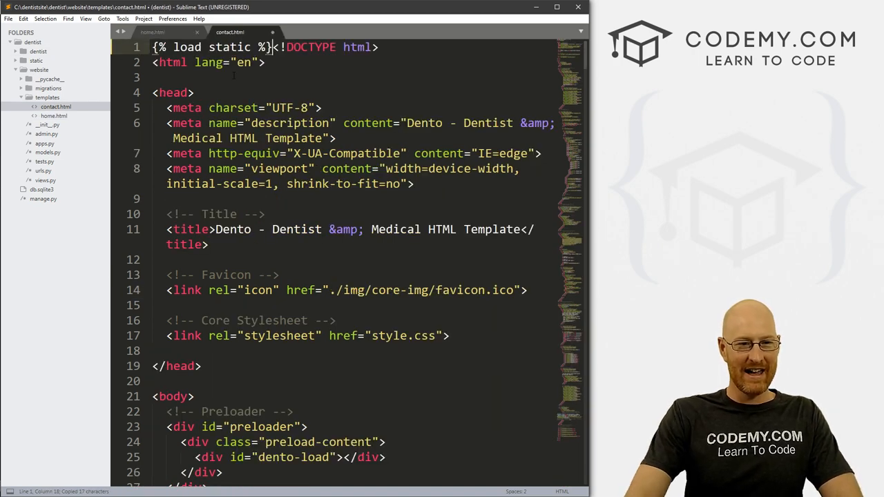
{"action": "key", "text": "enter"}
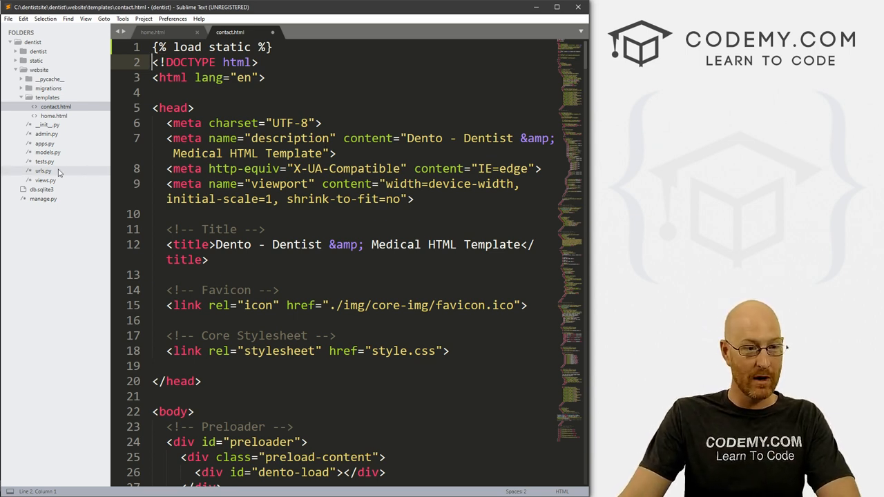
- Add a contact.html route in urls.py named "contact" and save
{"action": "left_click", "coordinate": [43, 172]}
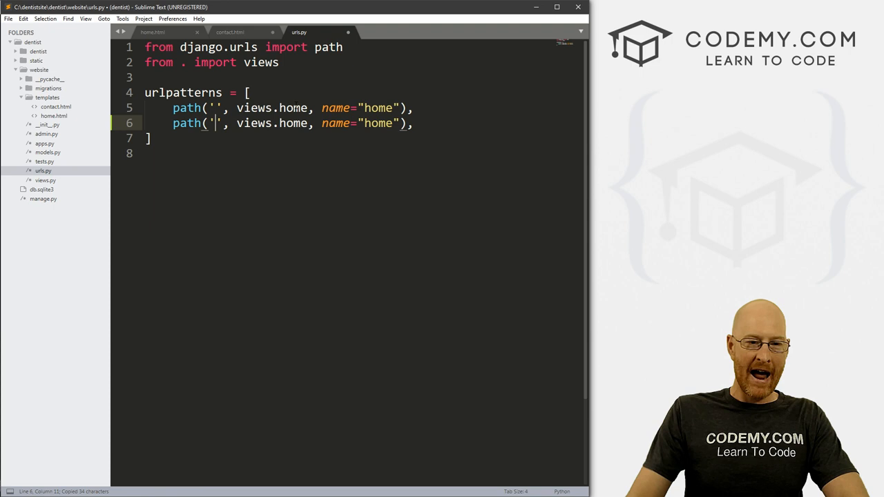
{"action": "type", "text": "contact."}
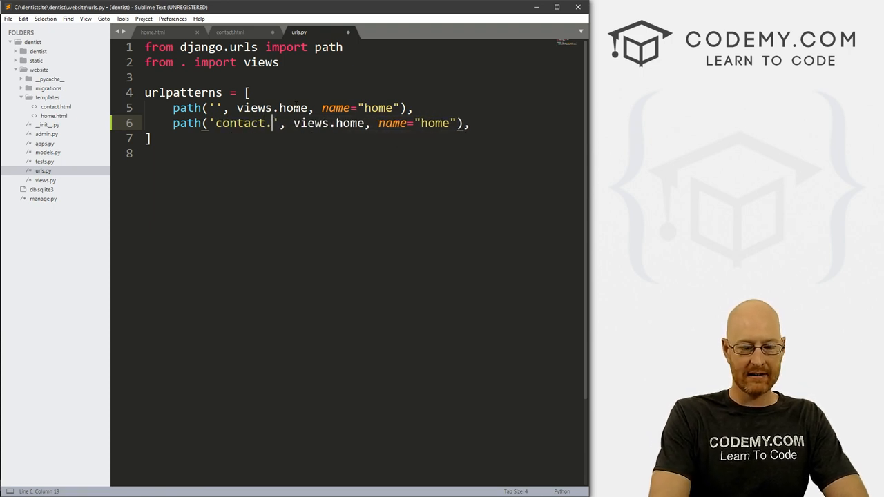
{"action": "type", "text": "html"}
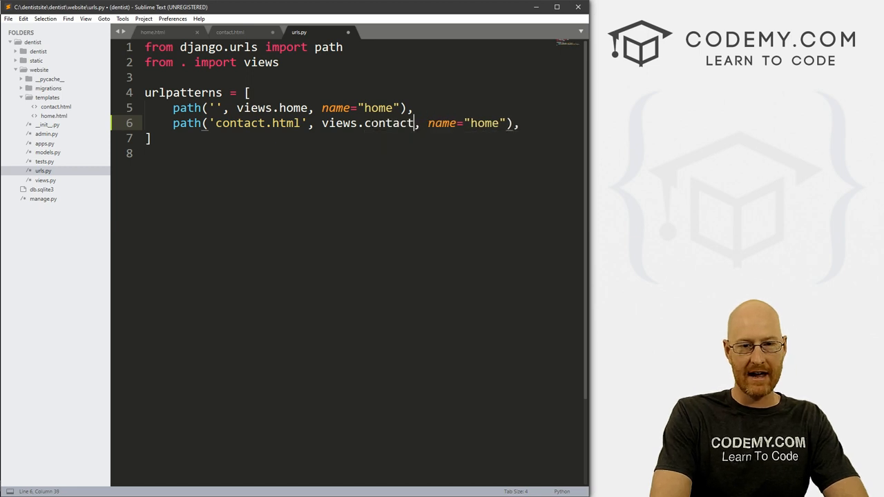
{"action": "double_click", "coordinate": [484, 122]}
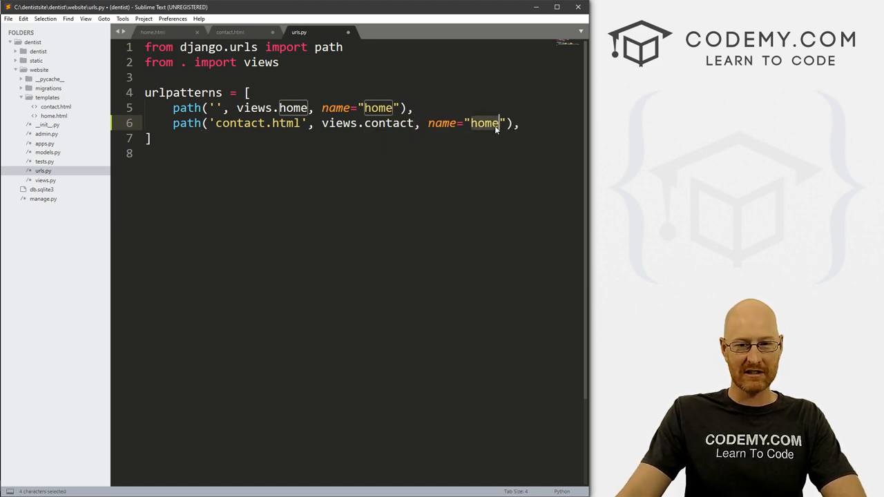
{"action": "type", "text": "contact"}
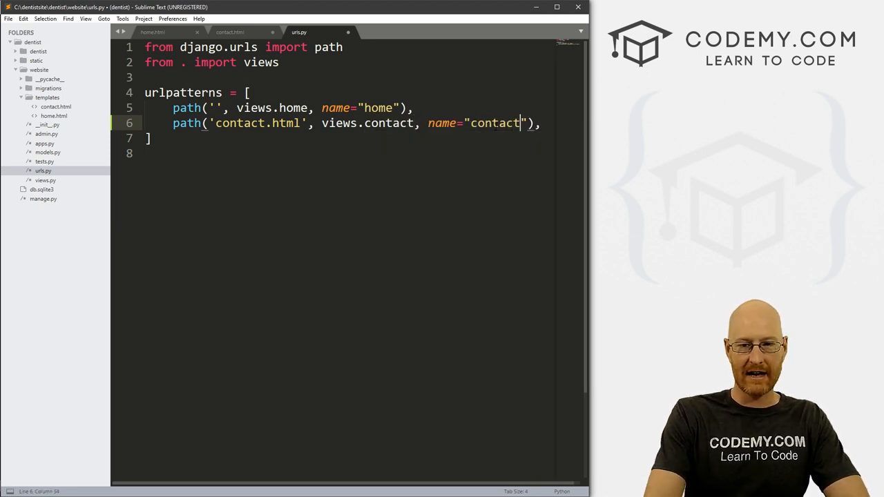
{"action": "key", "text": "ctrl+s"}
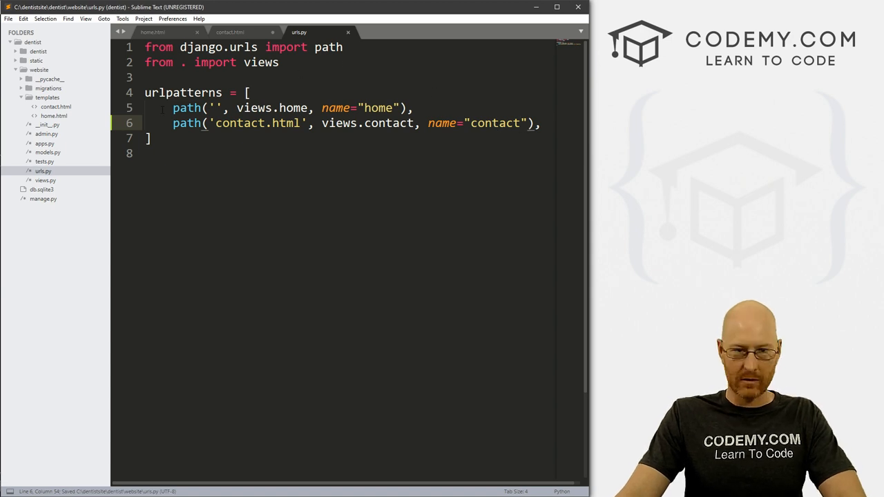
- Duplicate the home view in views.py and rename the copy to contact
{"action": "left_click", "coordinate": [44, 180]}
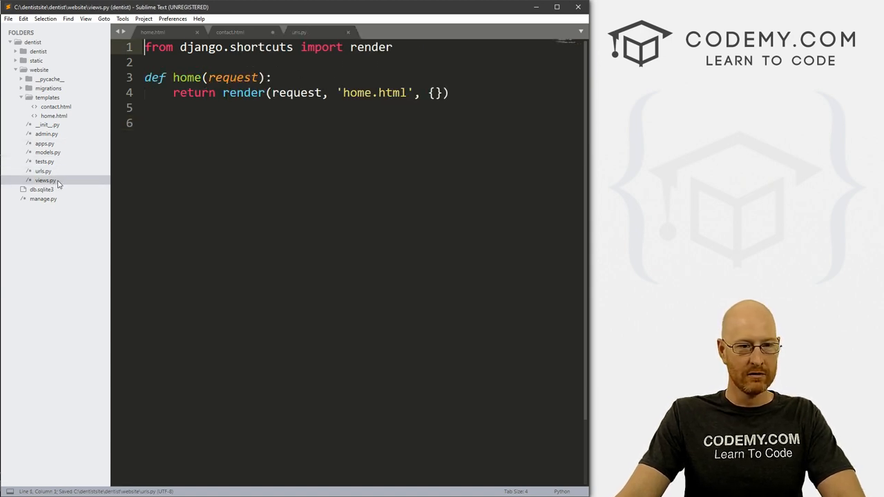
{"action": "left_click", "coordinate": [44, 180]}
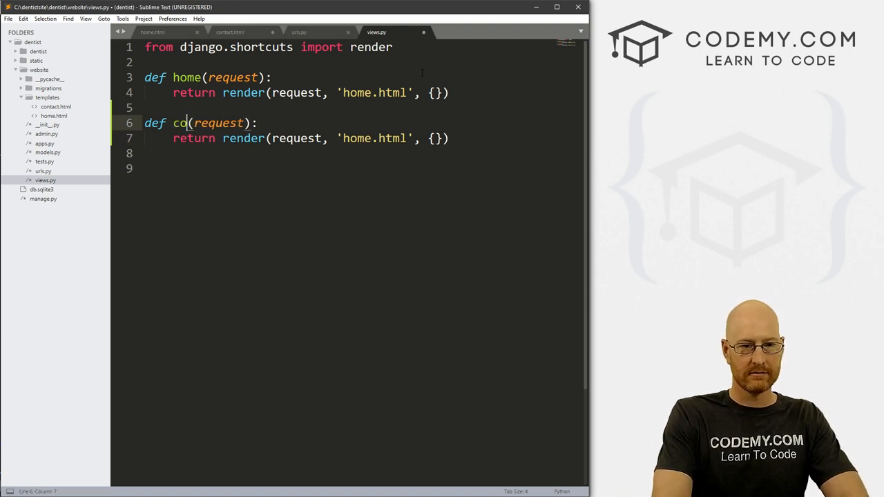
{"action": "type", "text": "ntact"}
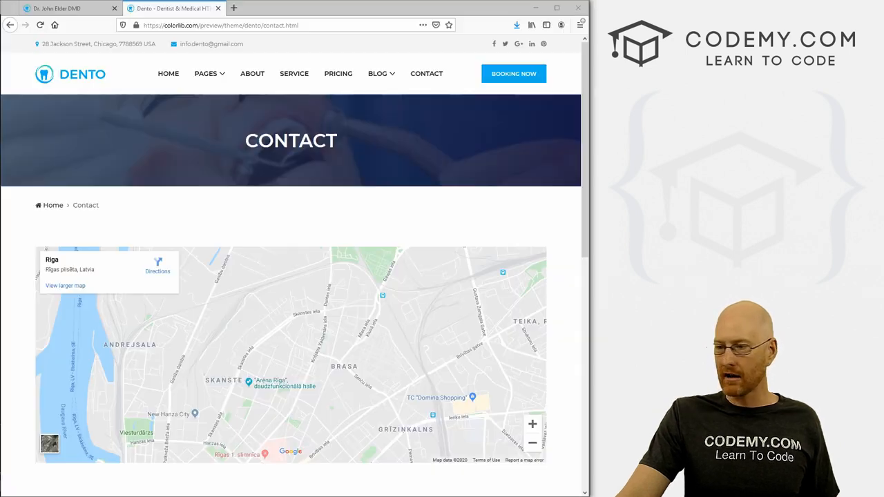
- Load localhost:8000/contact.html, which shows as unstyled plain HTML
{"action": "left_click", "coordinate": [58, 8]}
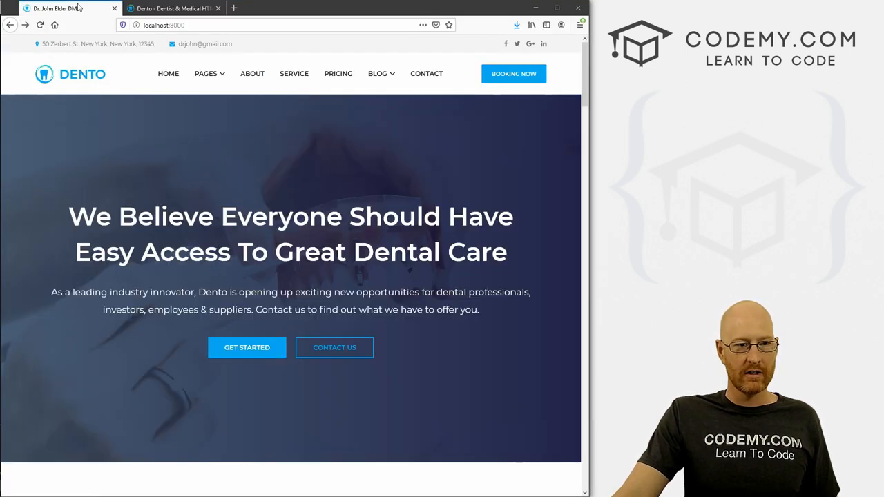
{"action": "mouse_move", "coordinate": [425, 74]}
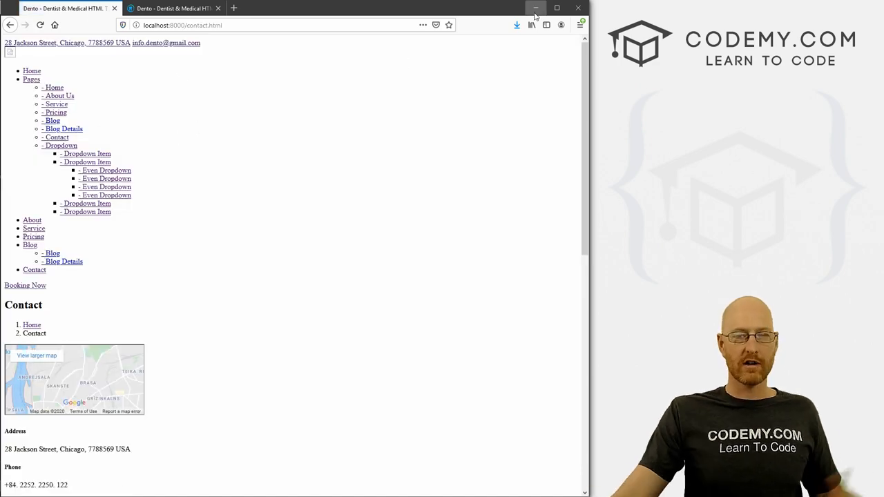
{"action": "scroll", "scroll_direction": "down", "scroll_amount": 3}
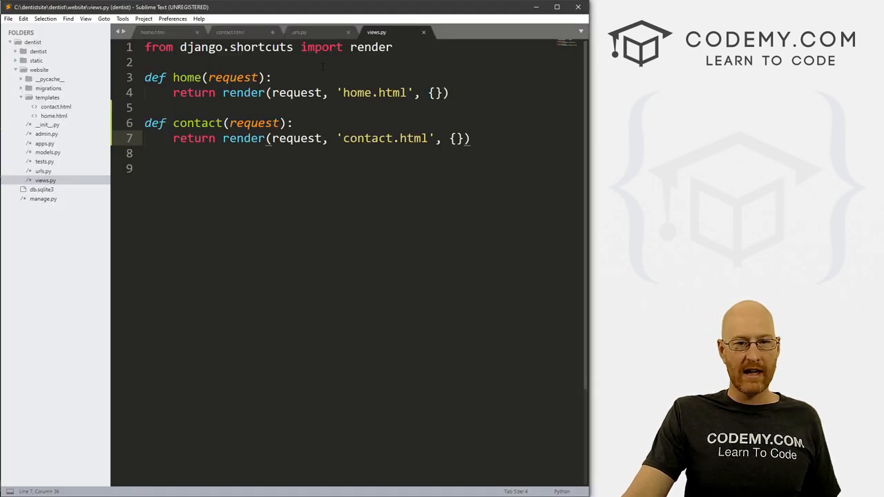
- Wrap the favicon path in {% static 'website/img/core-img/favicon.ico' %}
{"action": "left_click", "coordinate": [229, 32]}
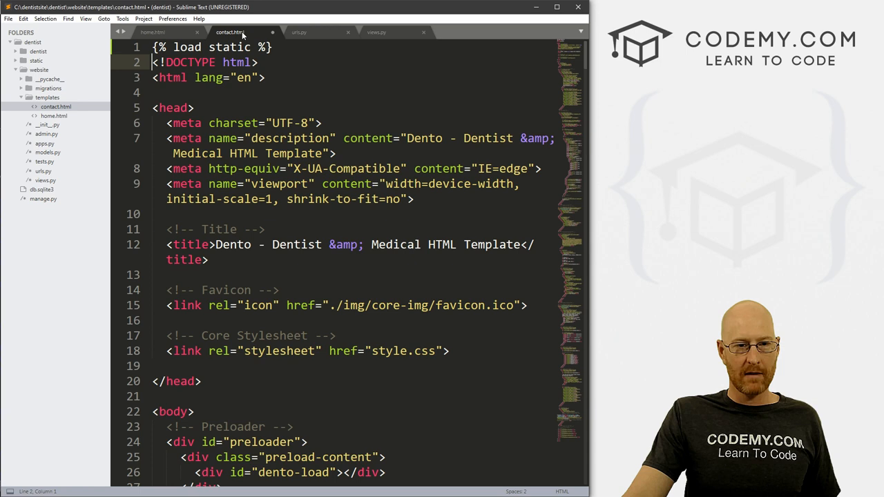
{"action": "left_click", "coordinate": [151, 31]}
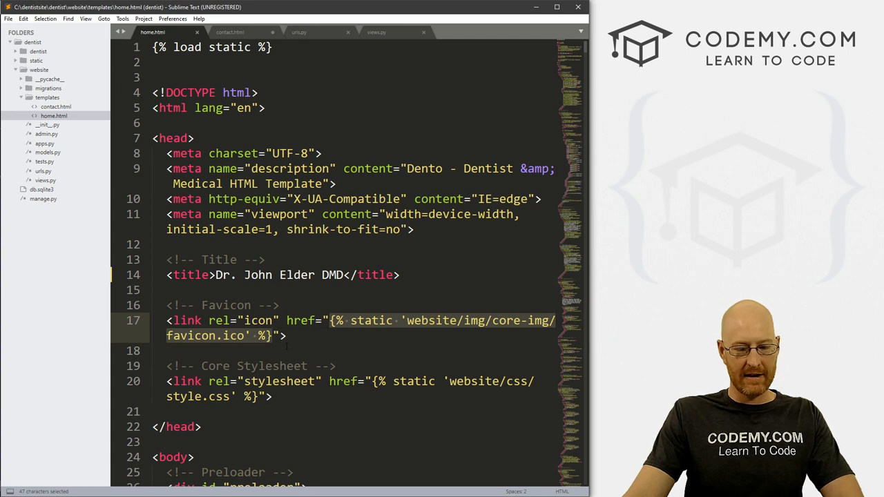
{"action": "left_click", "coordinate": [229, 32]}
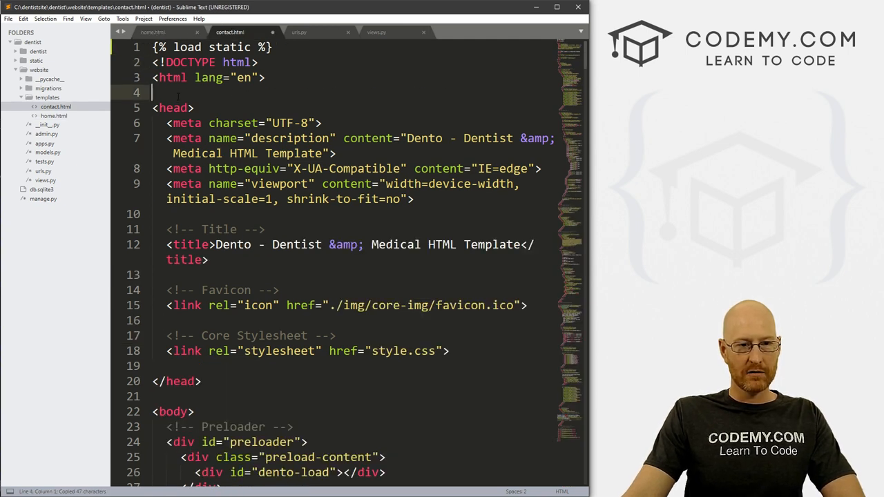
{"action": "type", "text": "{% static 'website/img/core-img/favicon.ico' %}"}
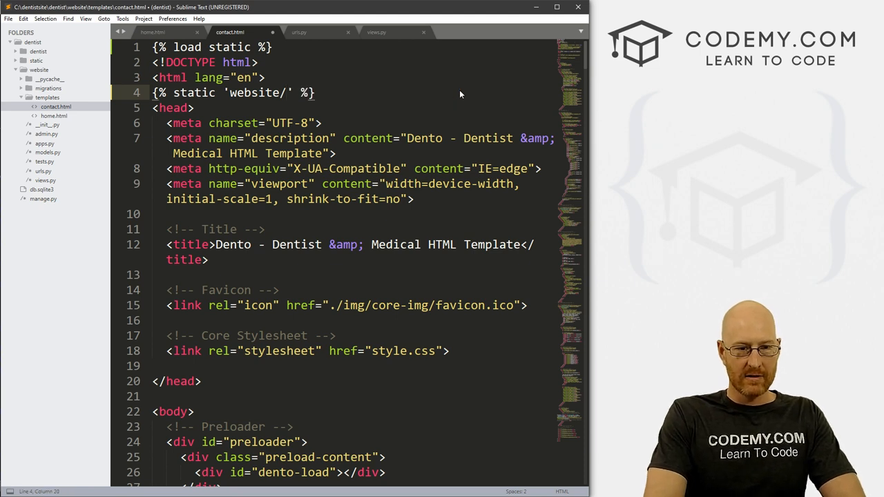
{"action": "key", "text": "ctrl+x"}
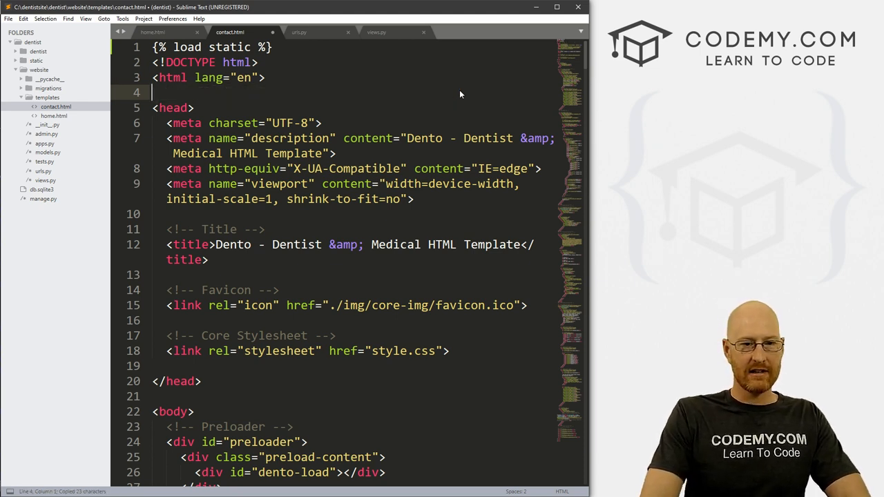
{"action": "type", "text": "{% static 'website/' %}"}
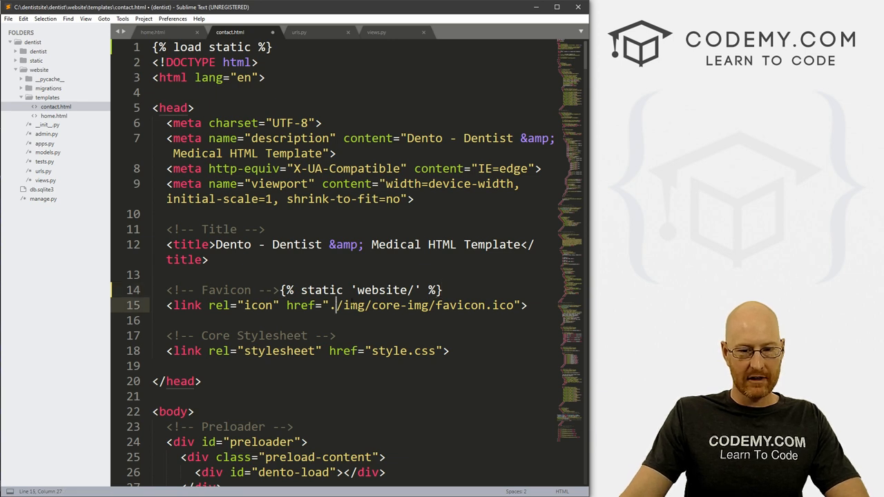
{"action": "type", "text": "{% static 'website/' %}"}
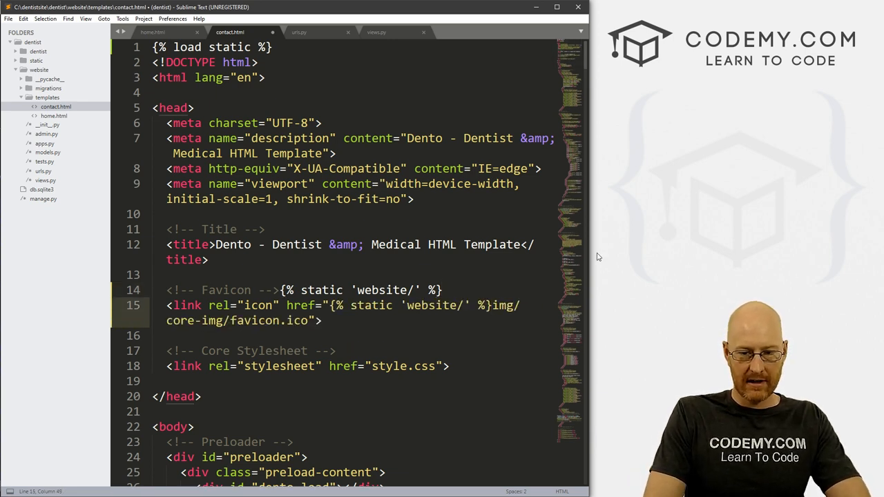
{"action": "left_click_drag", "start_coordinate": [494, 305], "coordinate": [312, 321]}
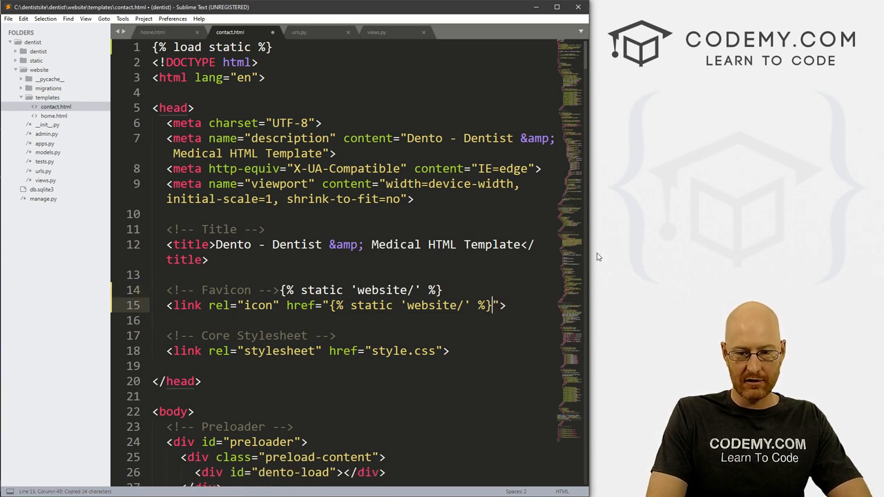
{"action": "type", "text": "img/core-img/favicon.ico"}
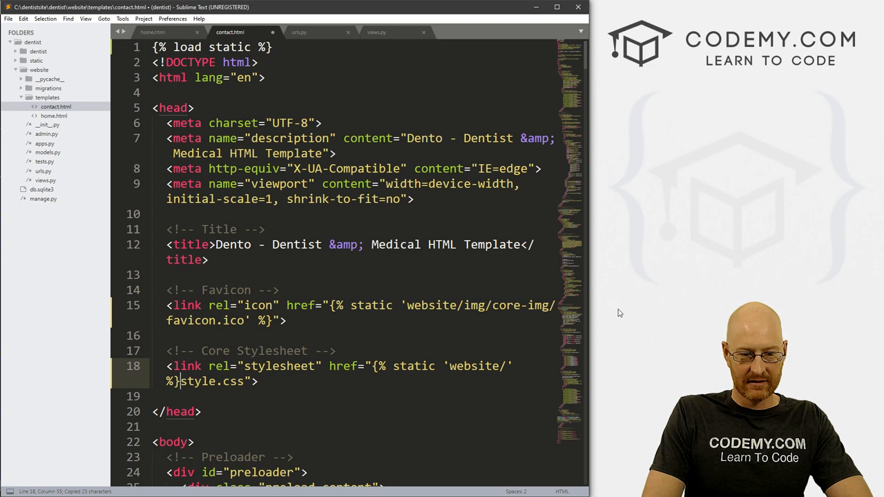
- Wrap the stylesheet and first logo image paths in {% static 'website/...' %} tags
{"action": "type", "text": "{% static 'website/' %}"}
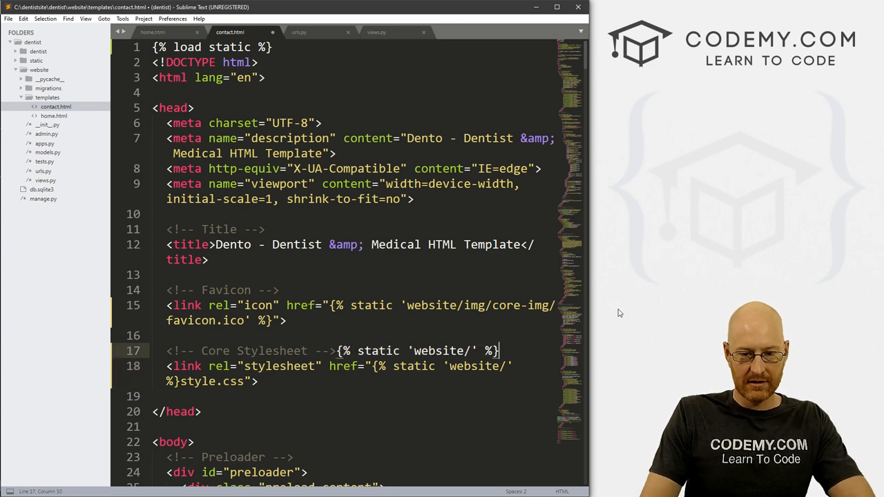
{"action": "type", "text": "cs"}
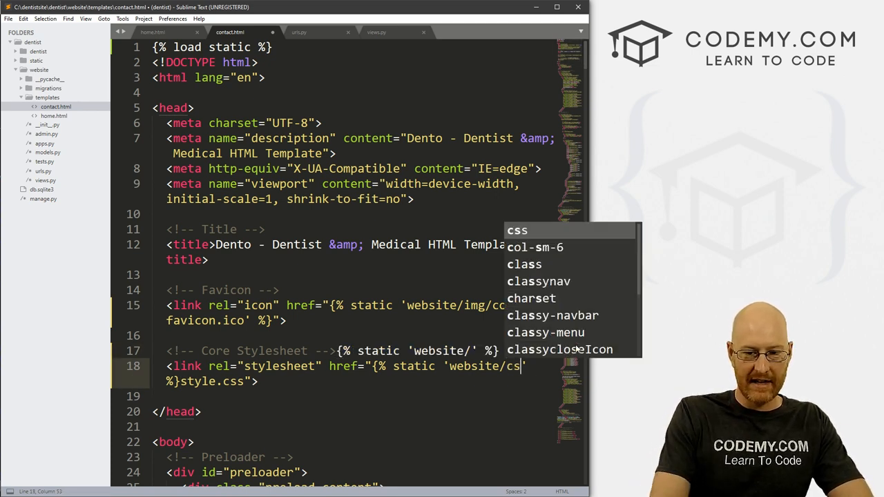
{"action": "type", "text": "st"}
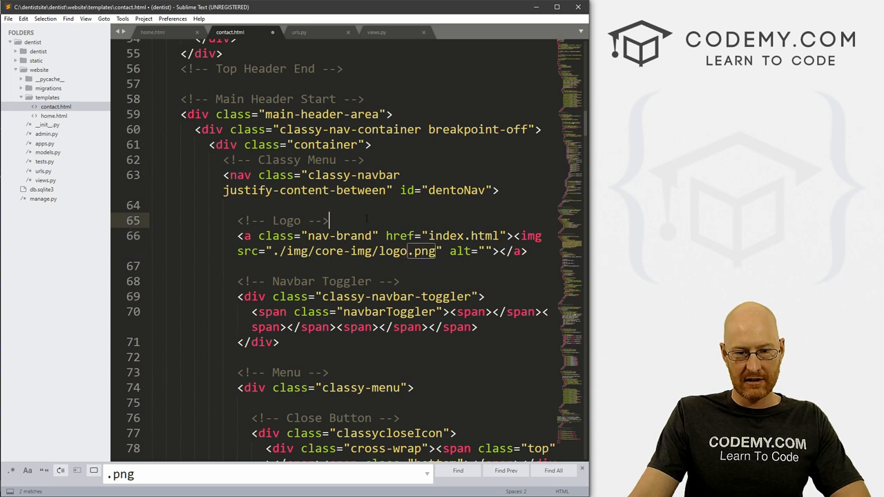
{"action": "type", "text": "{% static 'website/' %}"}
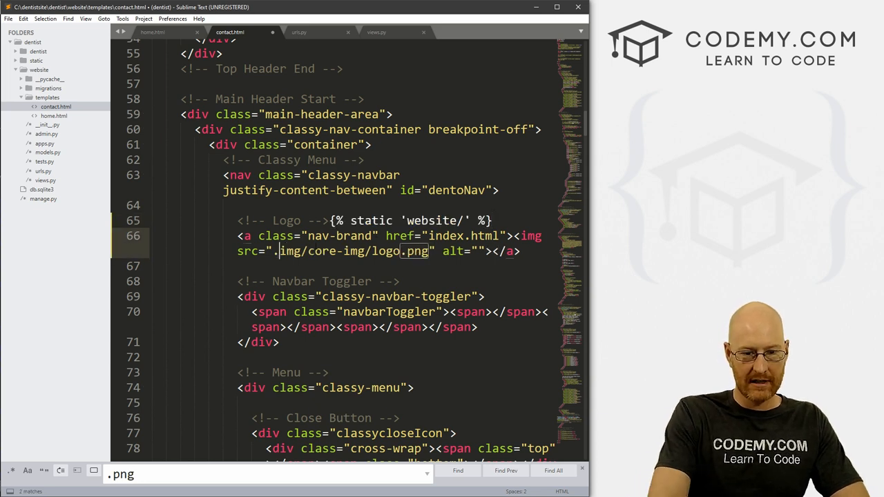
{"action": "type", "text": "{% static 'website/' %}"}
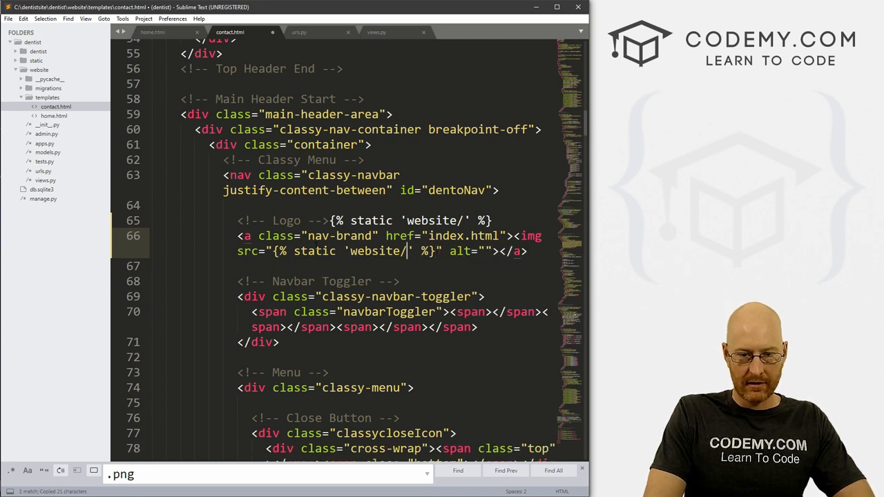
{"action": "type", "text": "img/core-img/logo"}
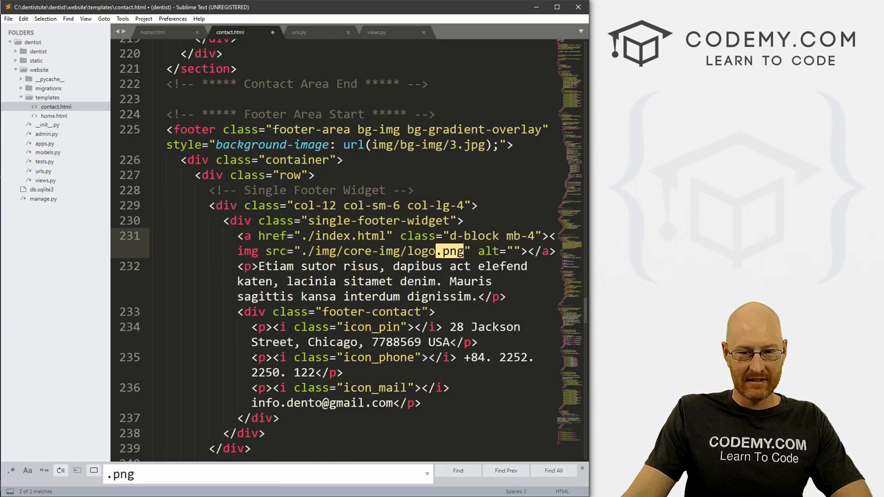
- Wrap the remaining logo PNG and background JPG paths in static 'website/' tags
{"action": "type", "text": "{% static 'website/' %}"}
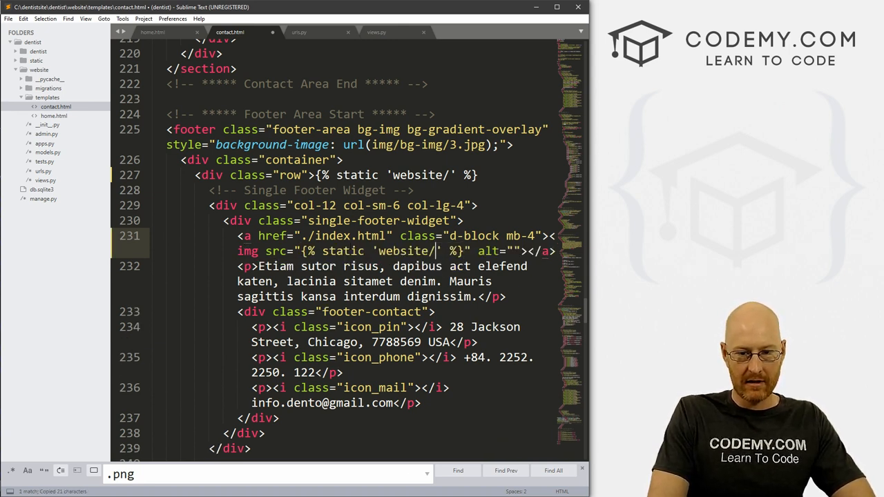
{"action": "type", "text": "img/core-img/logo.png"}
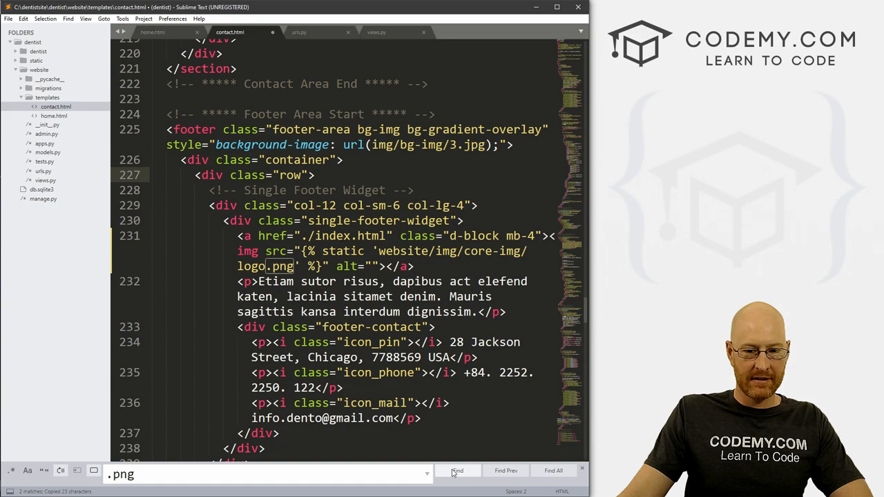
{"action": "left_click", "coordinate": [457, 469]}
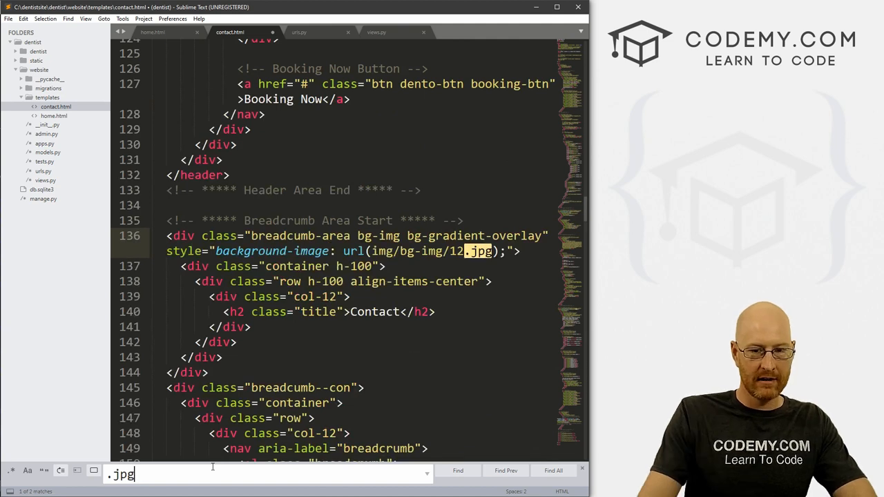
{"action": "type", "text": "{% static 'website/' %}"}
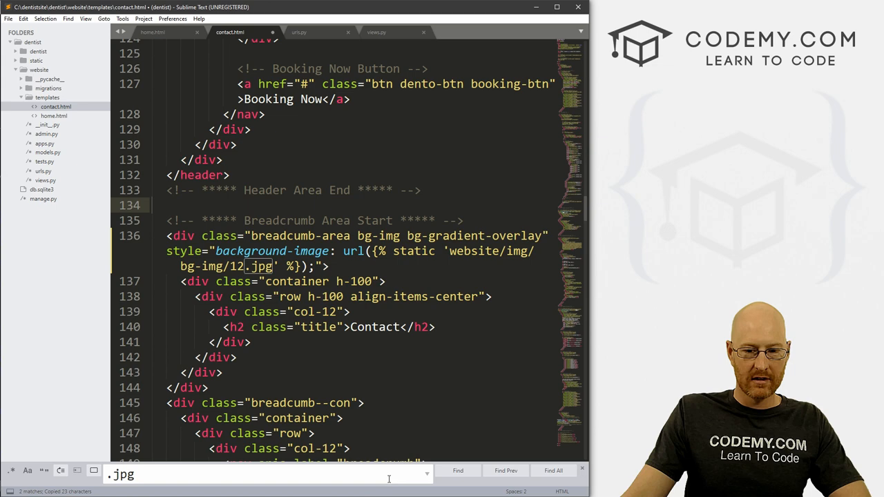
{"action": "scroll", "scroll_direction": "down", "scroll_amount": 3}
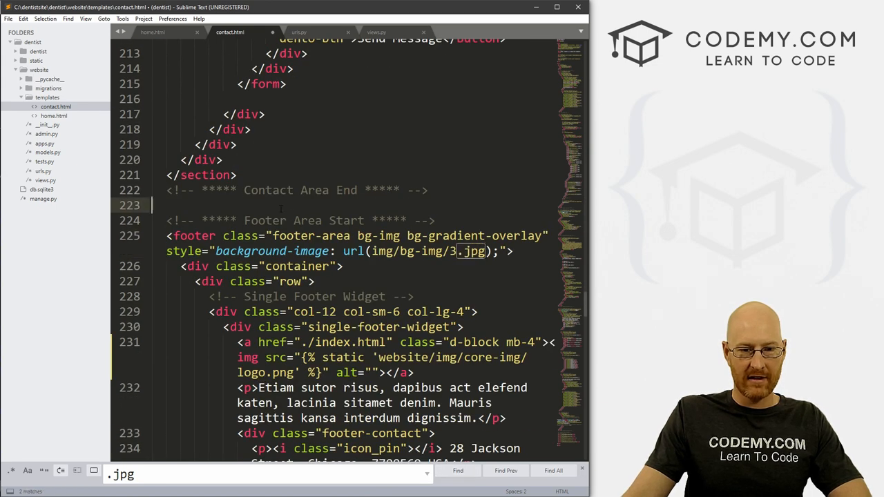
{"action": "type", "text": "{% static 'website/' %}"}
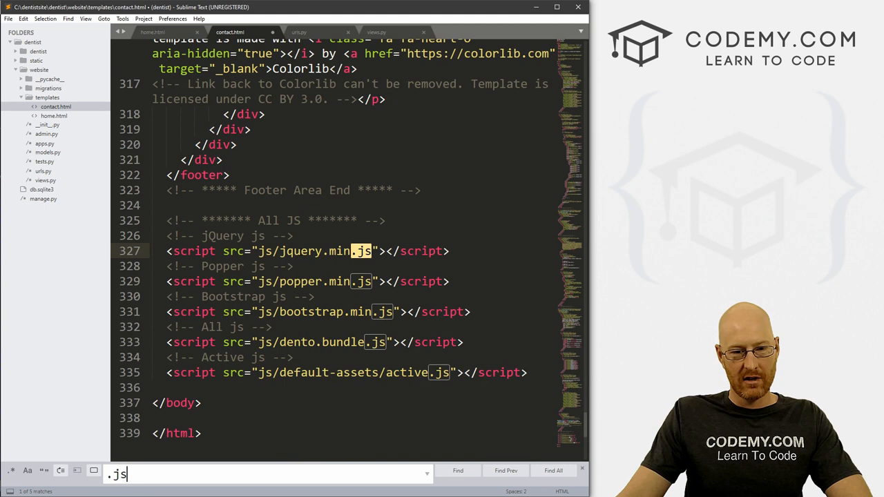
- Wrap the script src paths in {% static 'website/' %} tags
{"action": "type", "text": "{% static 'website/' %}"}
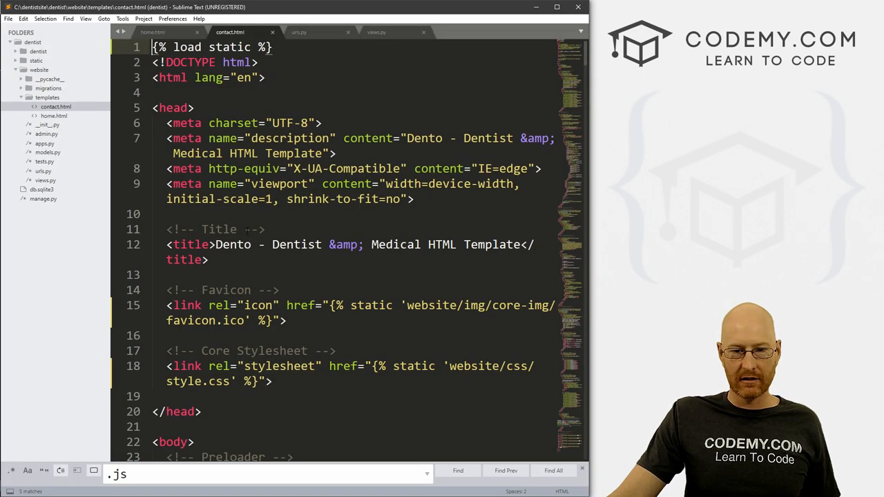
{"action": "type", "text": "m"}
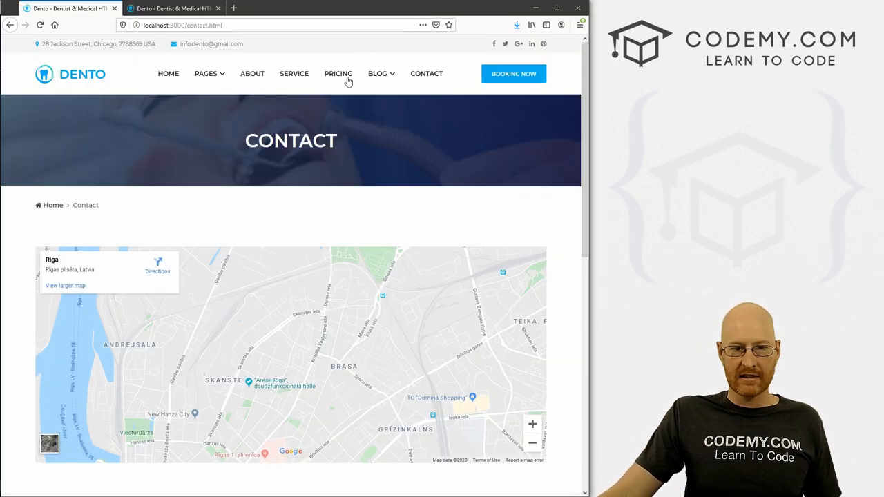
{"action": "type", "text": "maps.google.com/"}
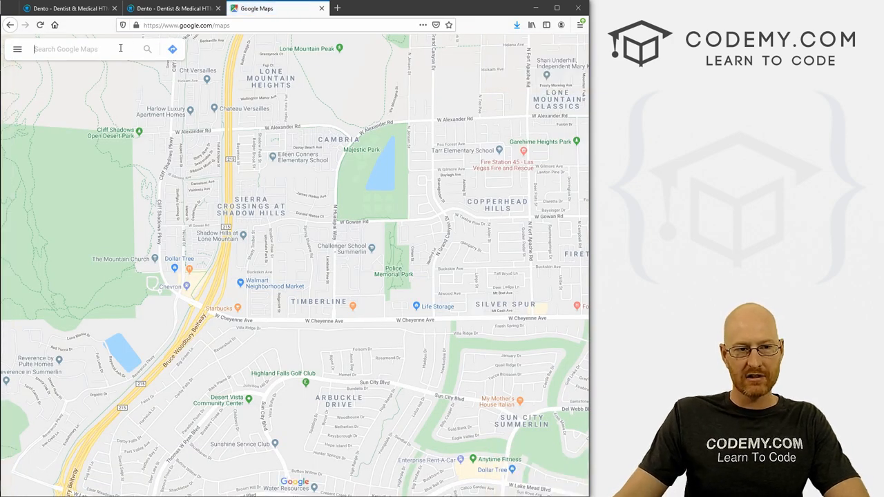
{"action": "left_click", "coordinate": [66, 48]}
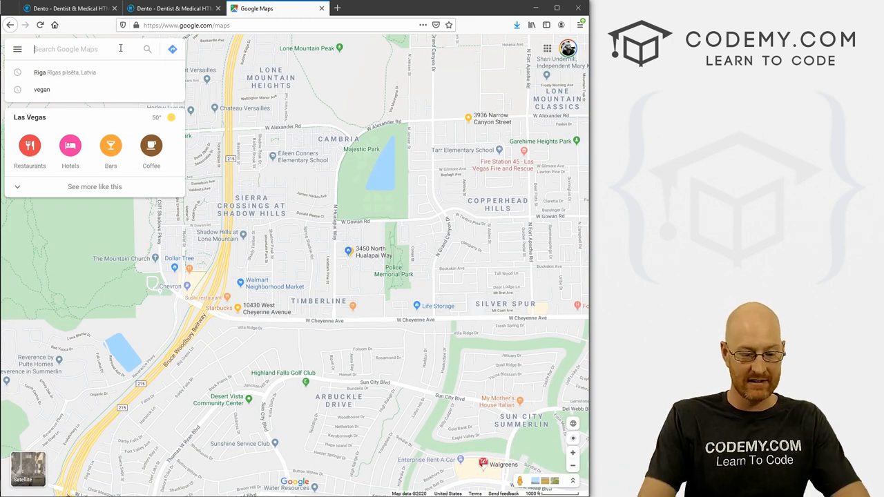
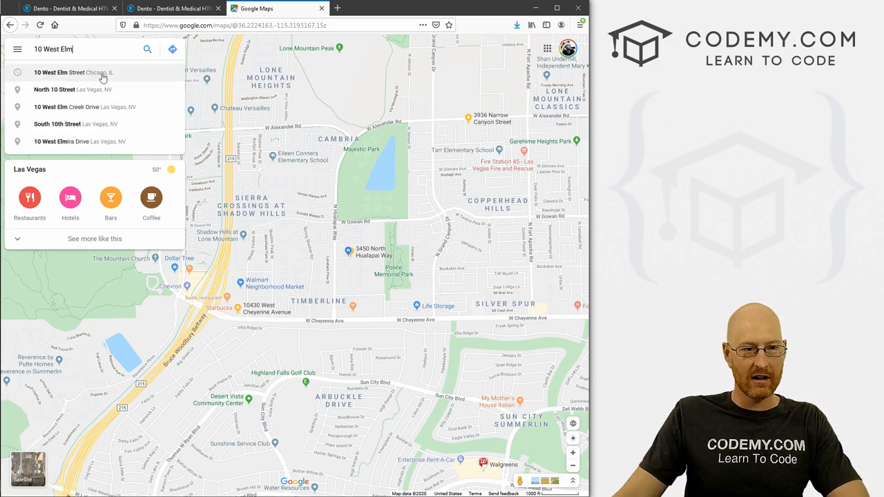
{"action": "left_click", "coordinate": [60, 72]}
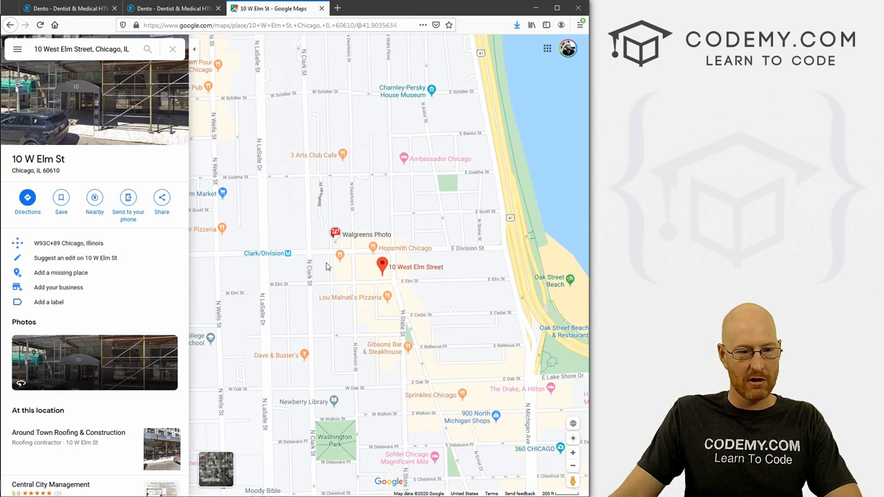
{"action": "mouse_move", "coordinate": [106, 324]}
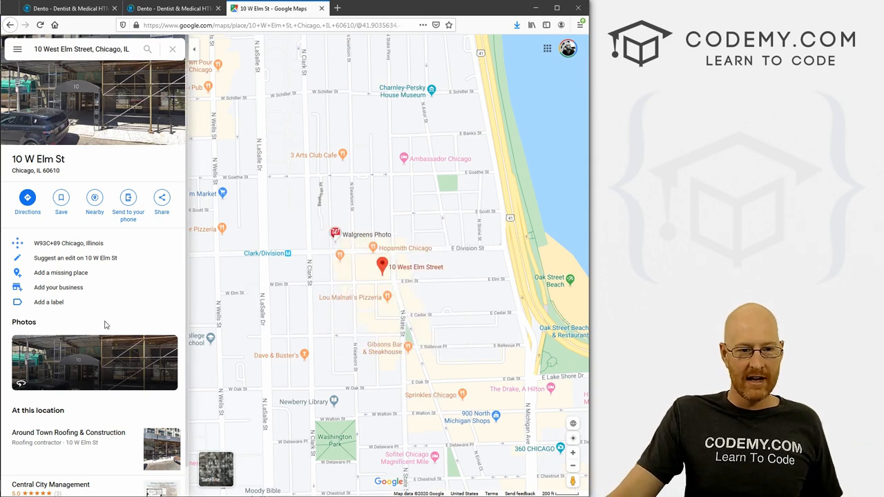
- Copy the Embed a map iframe HTML from the Share options
{"action": "left_click", "coordinate": [161, 200]}
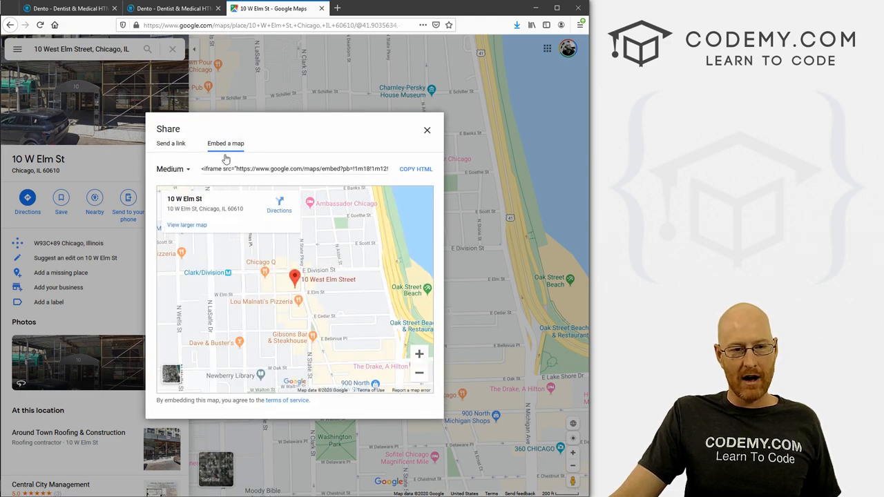
{"action": "left_click", "coordinate": [416, 169]}
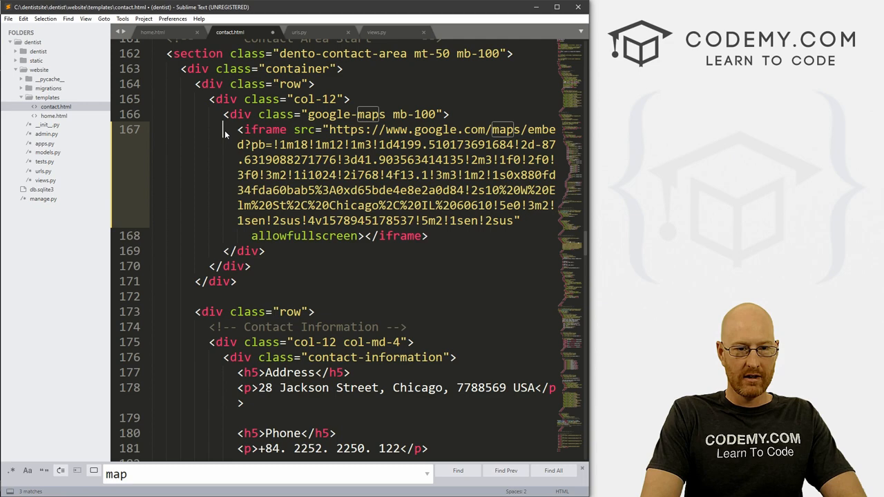
{"action": "key", "text": "ctrl+s"}
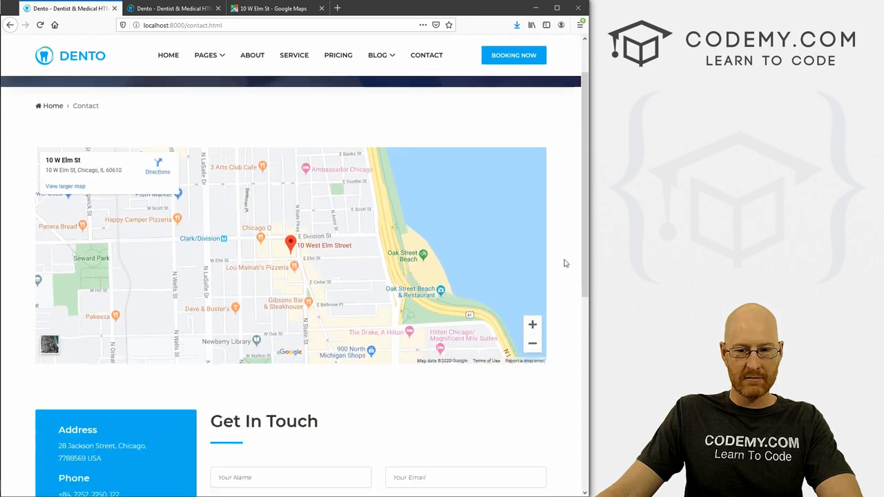
{"action": "scroll", "scroll_direction": "down", "scroll_amount": 3}
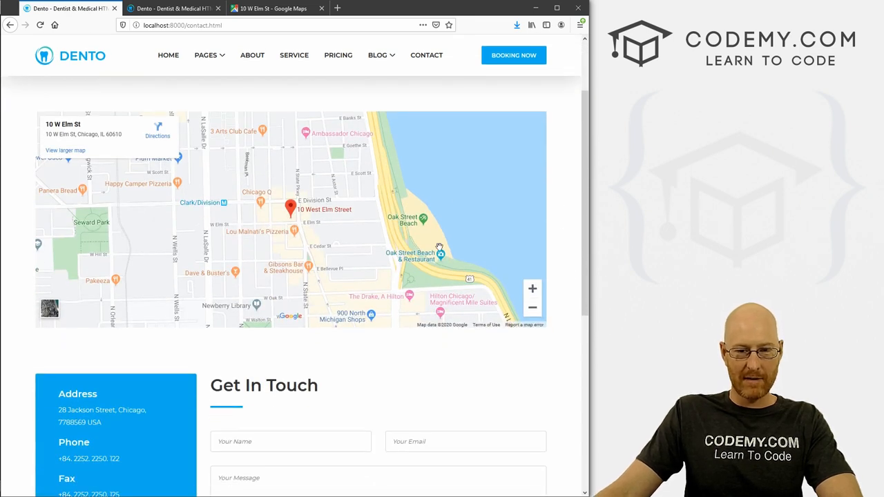
{"action": "mouse_move", "coordinate": [385, 431]}
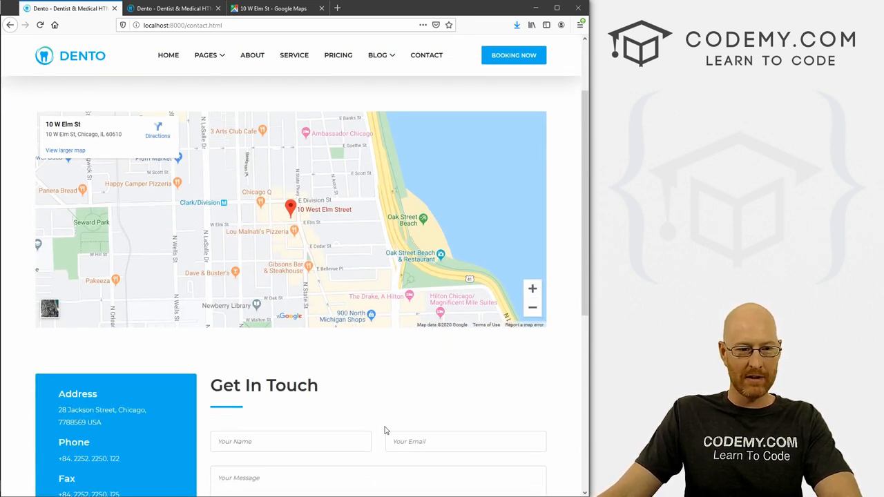
{"action": "mouse_move", "coordinate": [414, 379]}
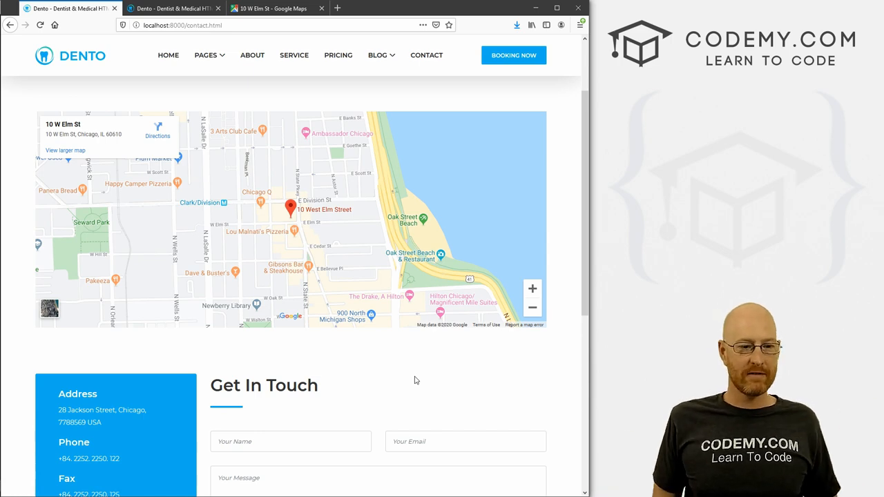
{"action": "scroll", "scroll_direction": "down", "scroll_amount": 3}
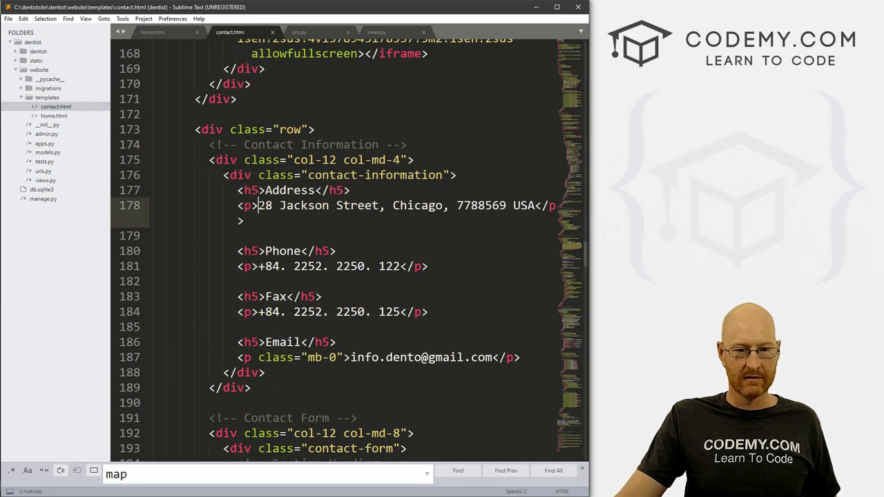
{"action": "left_click_drag", "start_coordinate": [257, 204], "coordinate": [380, 204]}
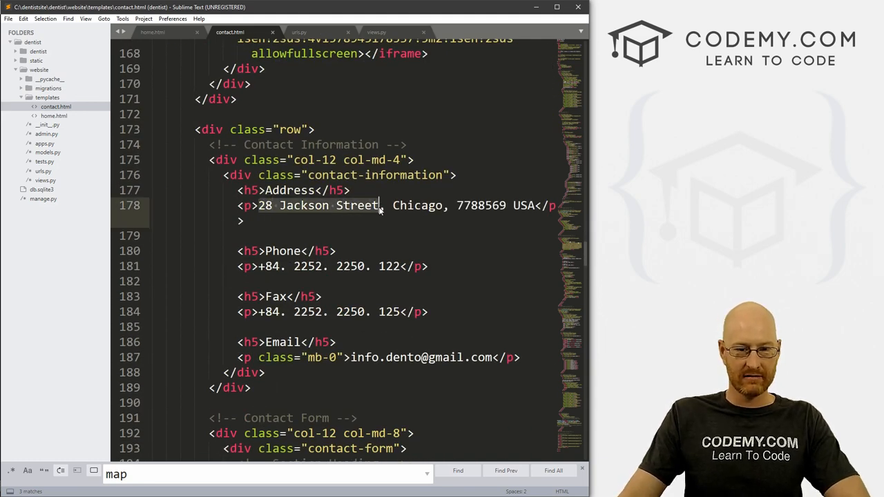
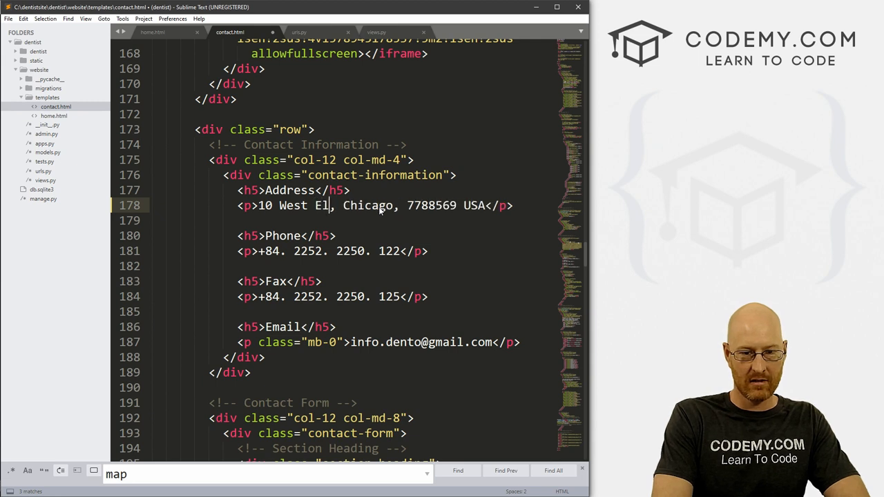
{"action": "double_click", "coordinate": [439, 205]}
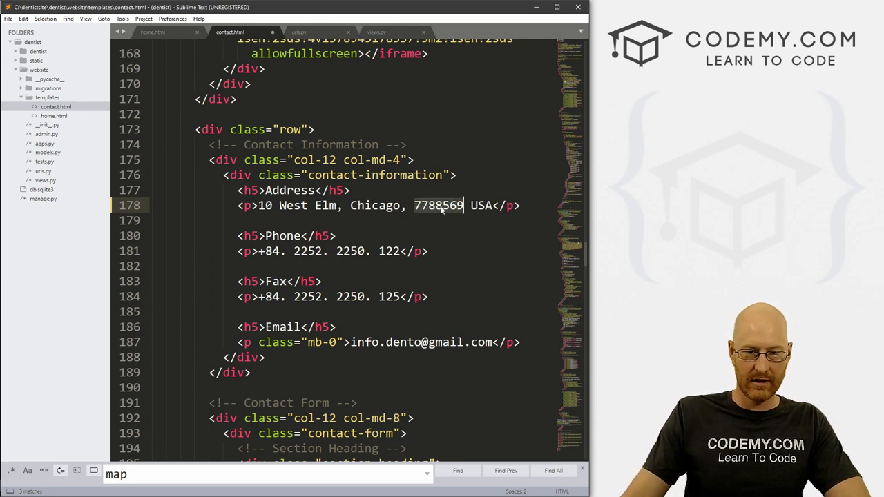
{"action": "type", "text": "60610"}
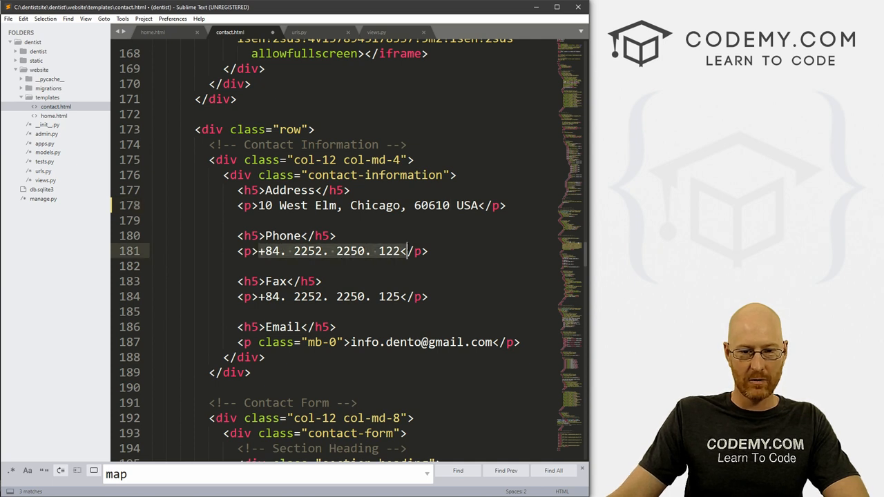
{"action": "type", "text": "111 222.3</p>"}
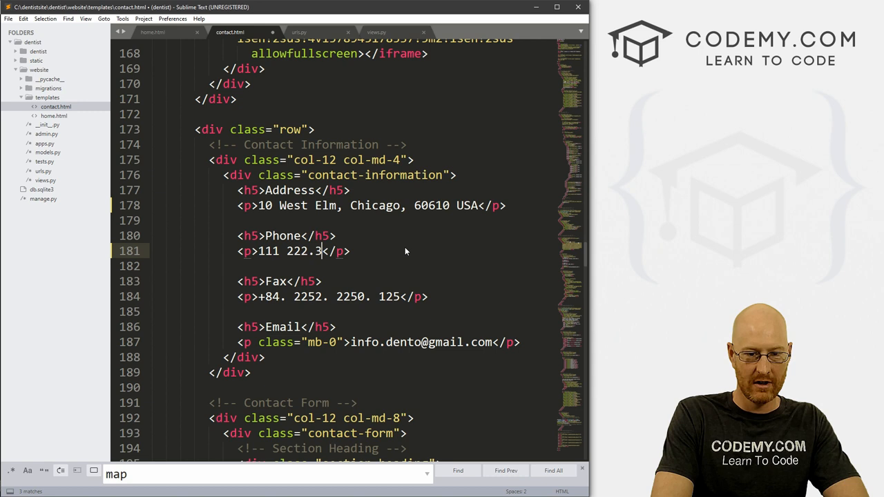
{"action": "type", "text": "333"}
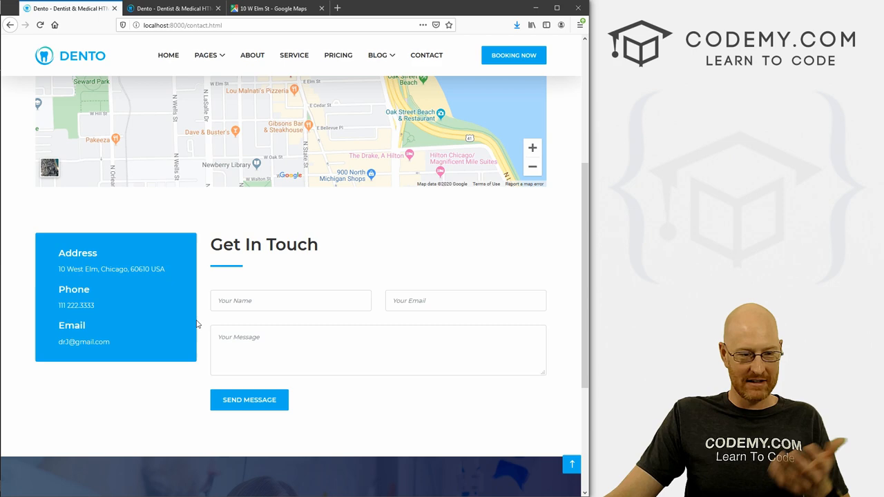
{"action": "mouse_move", "coordinate": [439, 290]}
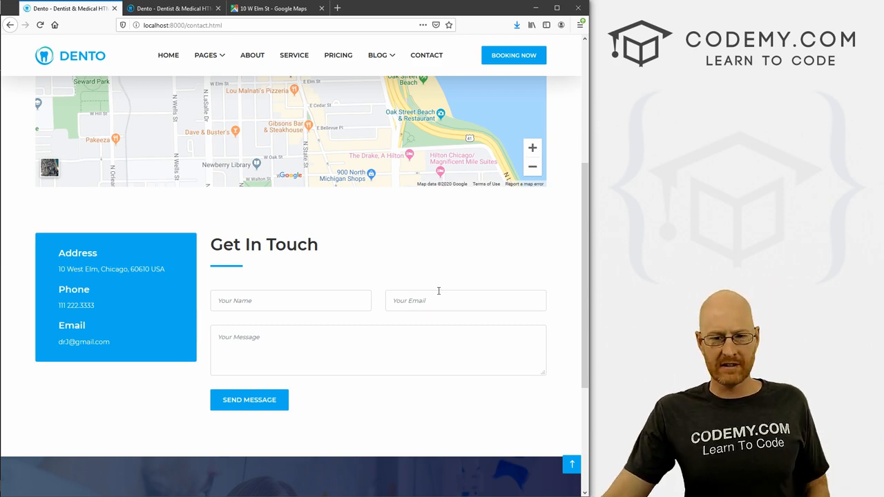
{"action": "scroll", "scroll_direction": "up", "scroll_amount": 3}
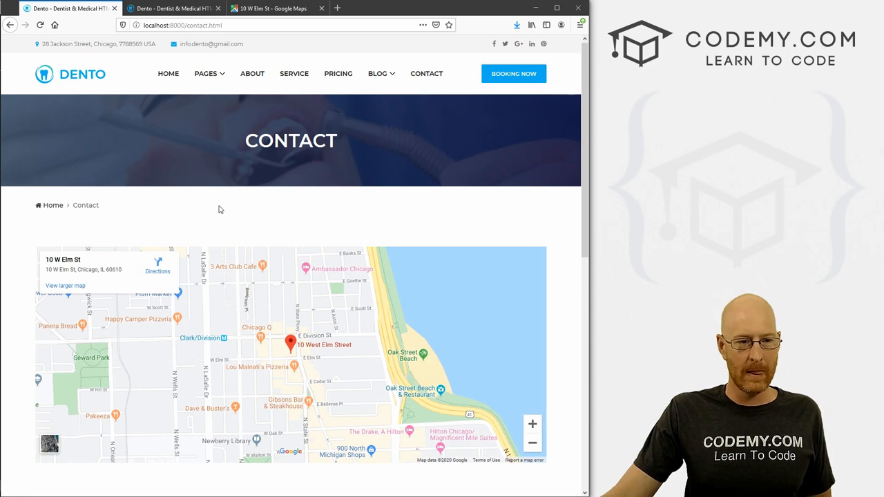
{"action": "scroll", "scroll_direction": "down", "scroll_amount": 3}
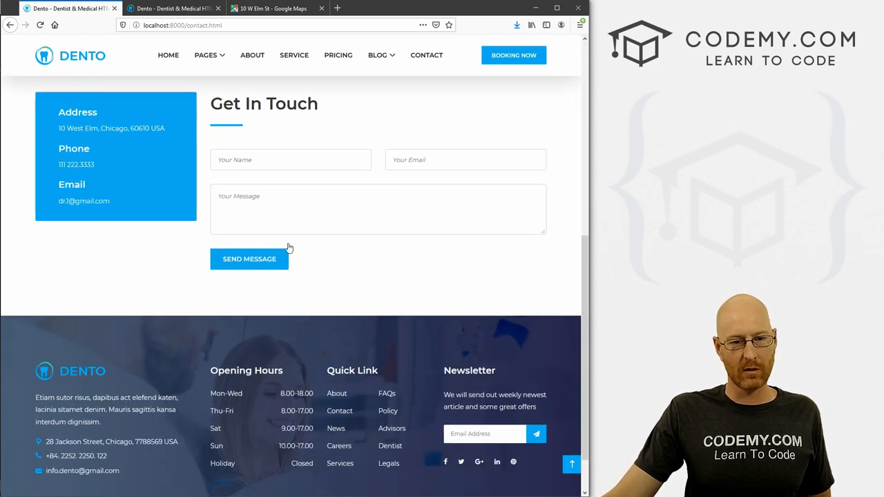
{"action": "left_click", "coordinate": [378, 210]}
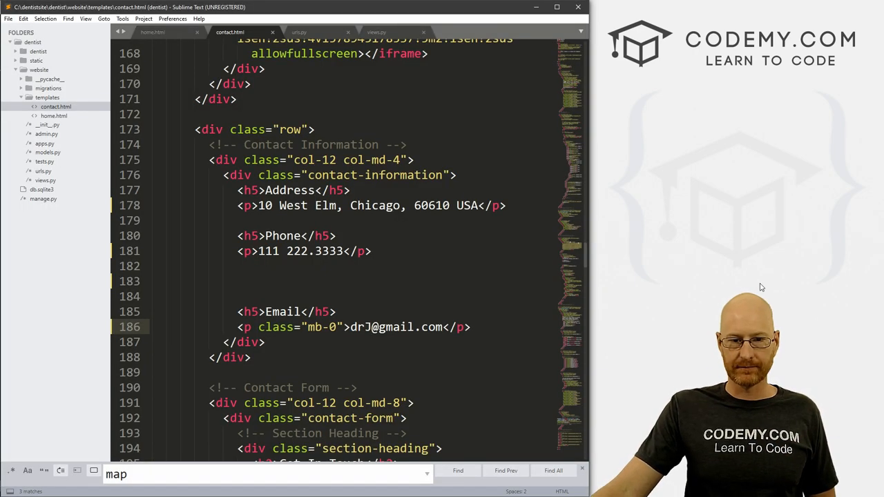
- Add {% csrf_token %} to the contact form and set its action to {% url 'contact' %}
{"action": "scroll", "scroll_direction": "down", "scroll_amount": 3}
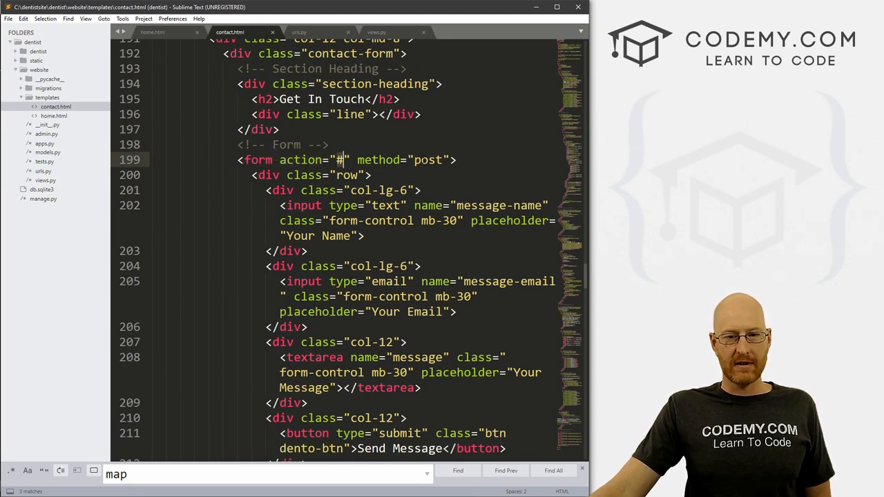
{"action": "key", "text": "enter"}
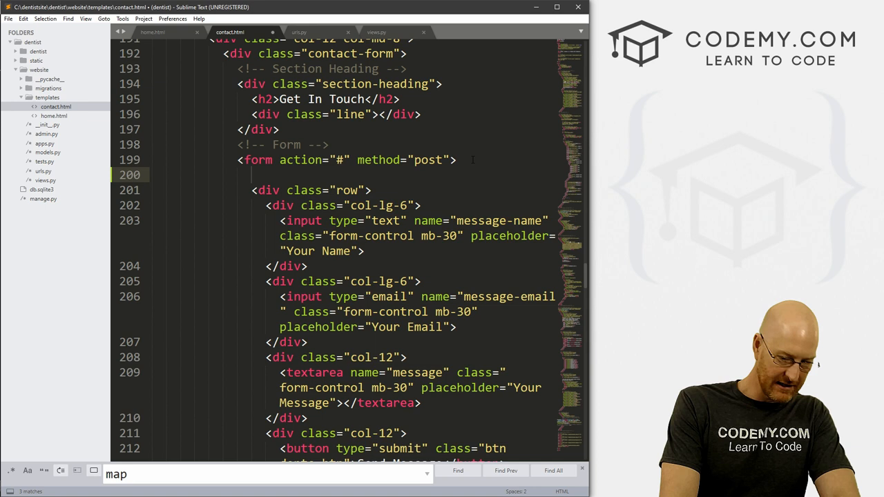
{"action": "type", "text": "{}"}
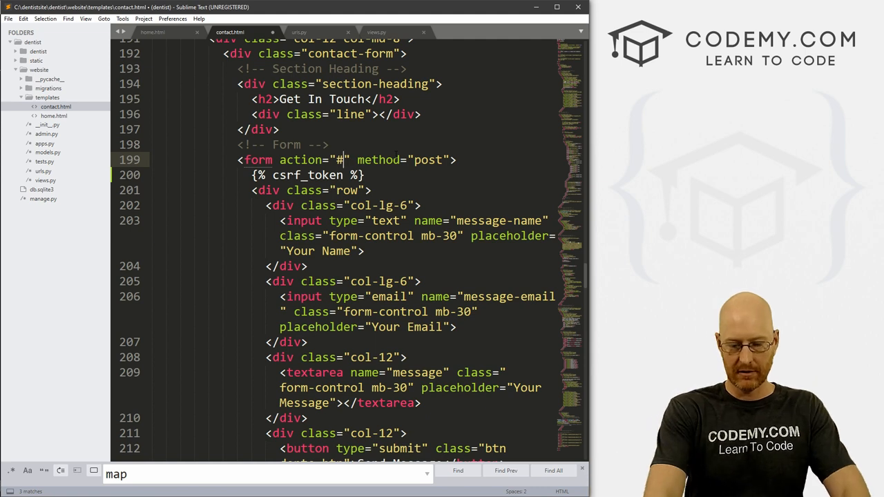
{"action": "type", "text": "{"}
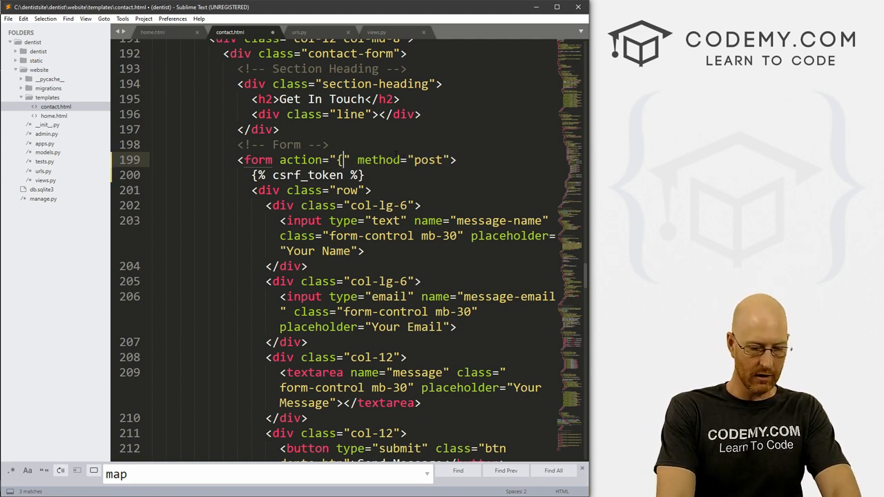
{"action": "type", "text": "% url %"}
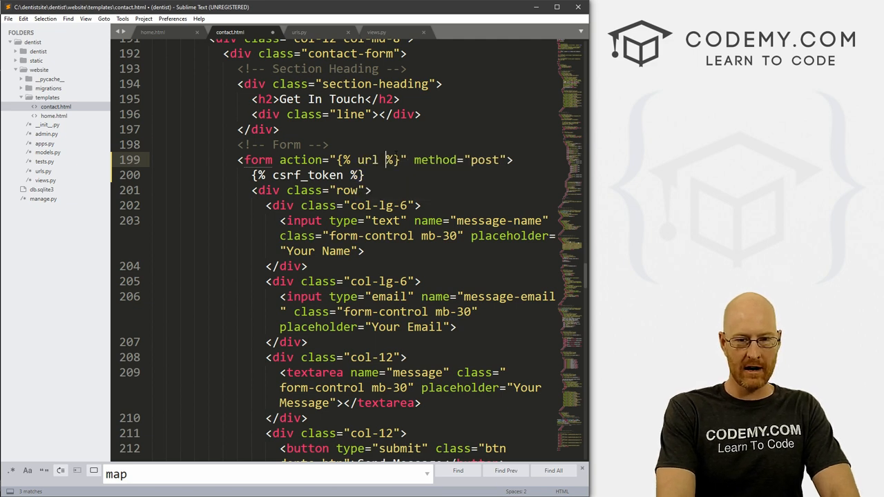
{"action": "type", "text": "'contact"}
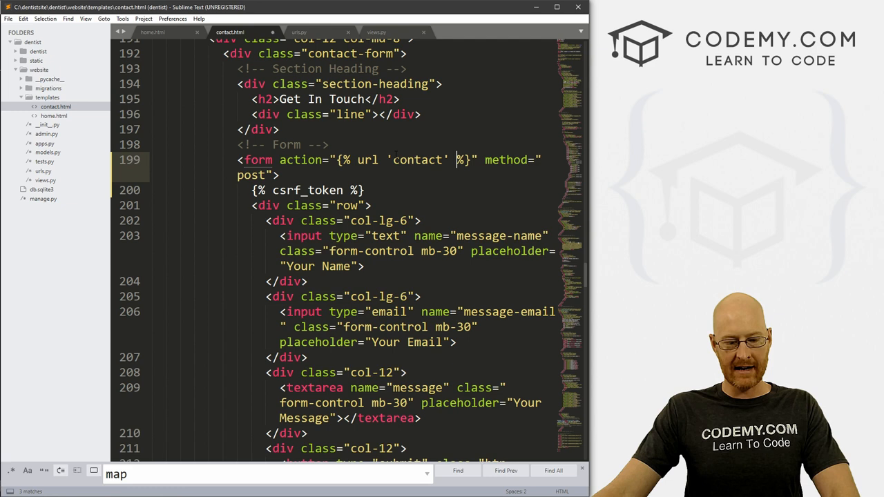
- Confirm the URL is named 'contact' in urls.py and save contact.html
{"action": "left_click", "coordinate": [298, 32]}
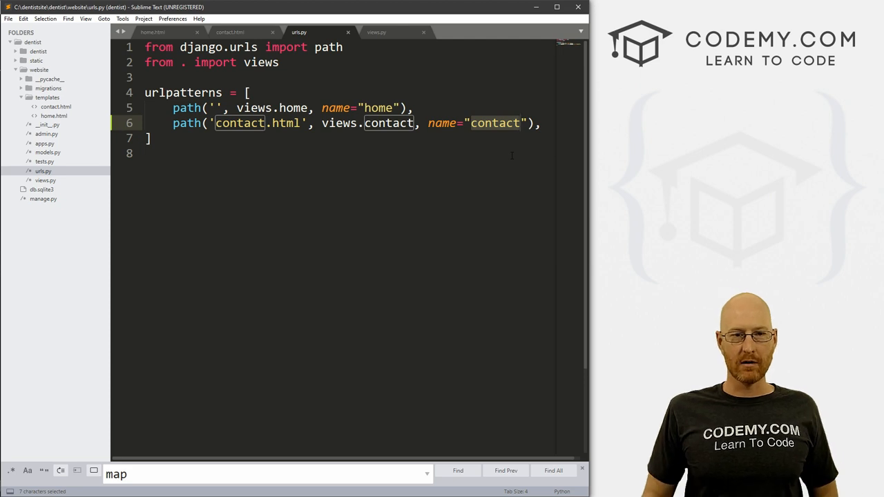
{"action": "left_click", "coordinate": [229, 32]}
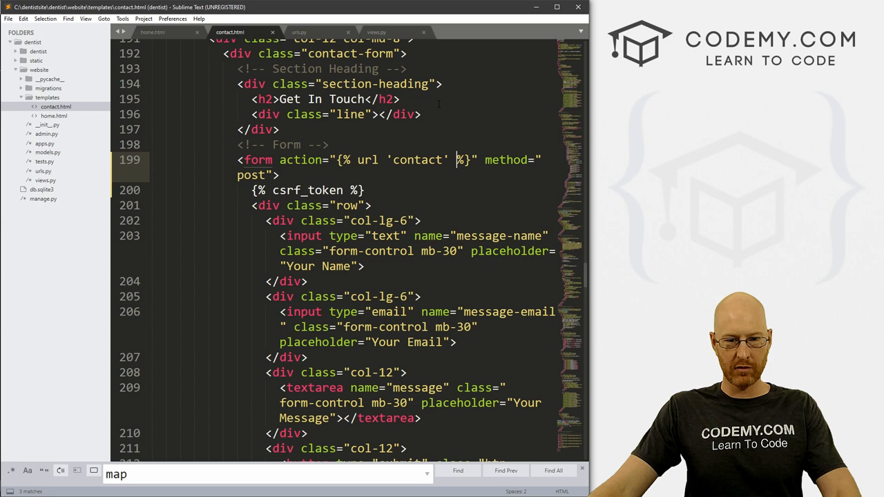
{"action": "key", "text": "ctrl+s"}
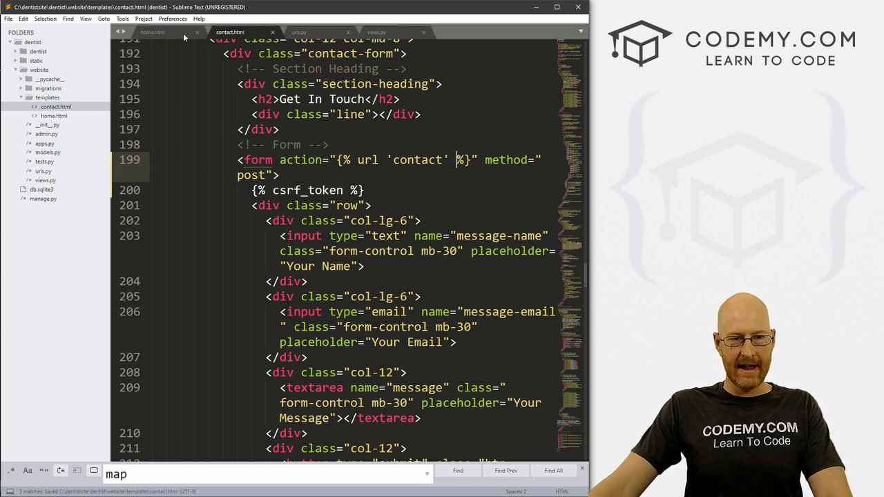
{"action": "left_click", "coordinate": [375, 32]}
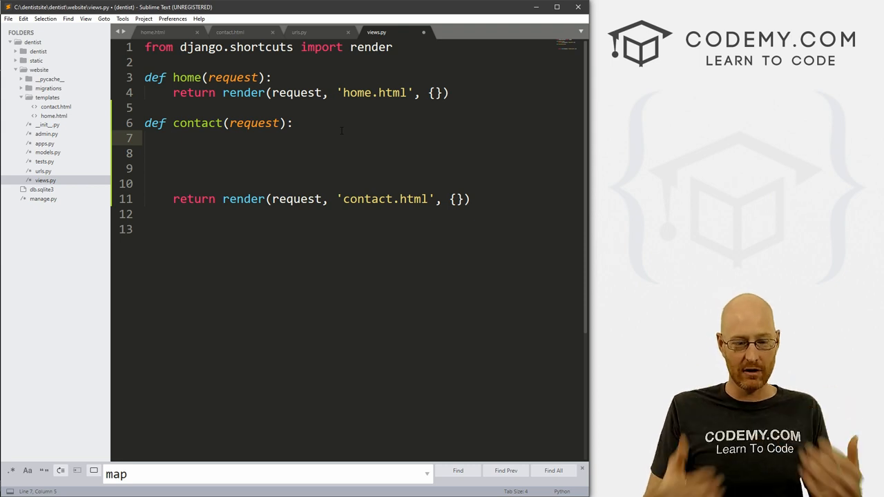
- Add if request.method == "POST": with a placeholder, moving the render line under else:
{"action": "type", "text": "if request.method"}
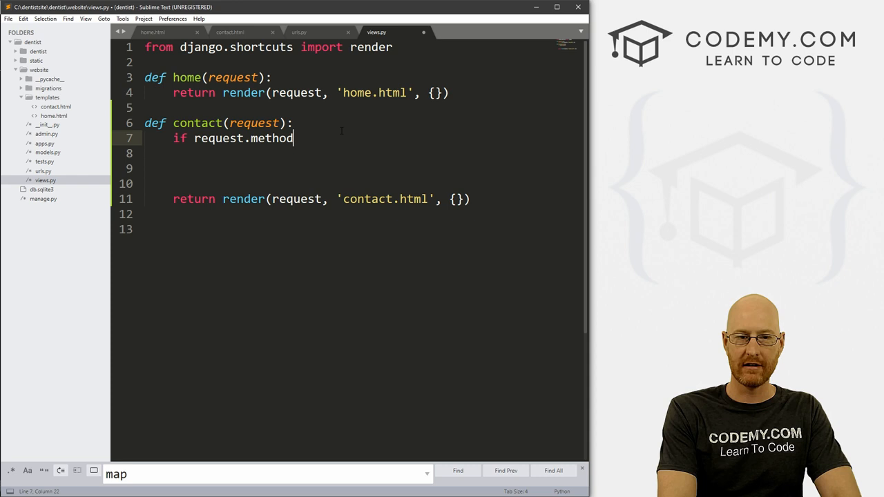
{"action": "type", "text": "=="}
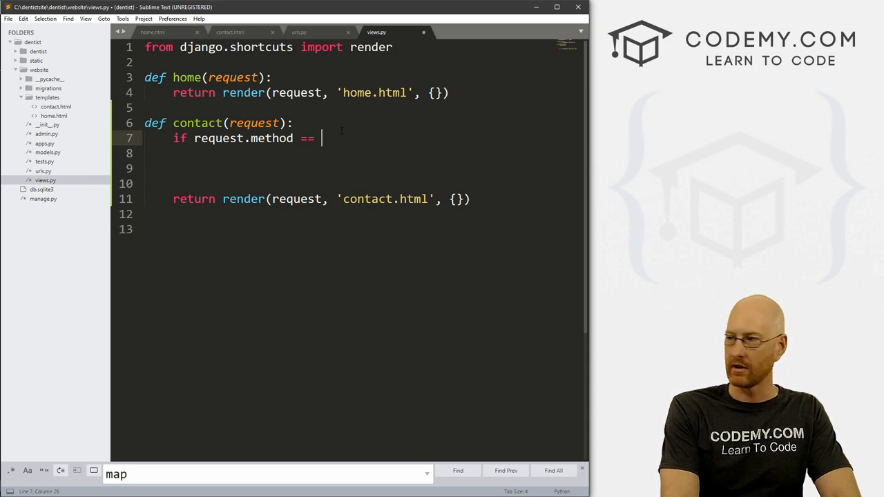
{"action": "type", "text": "\"POST\":"}
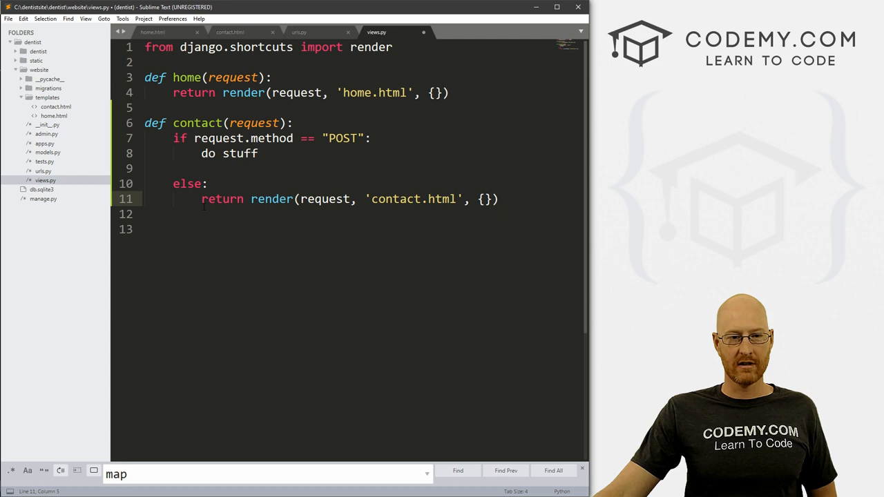
{"action": "left_click_drag", "start_coordinate": [202, 199], "coordinate": [497, 199]}
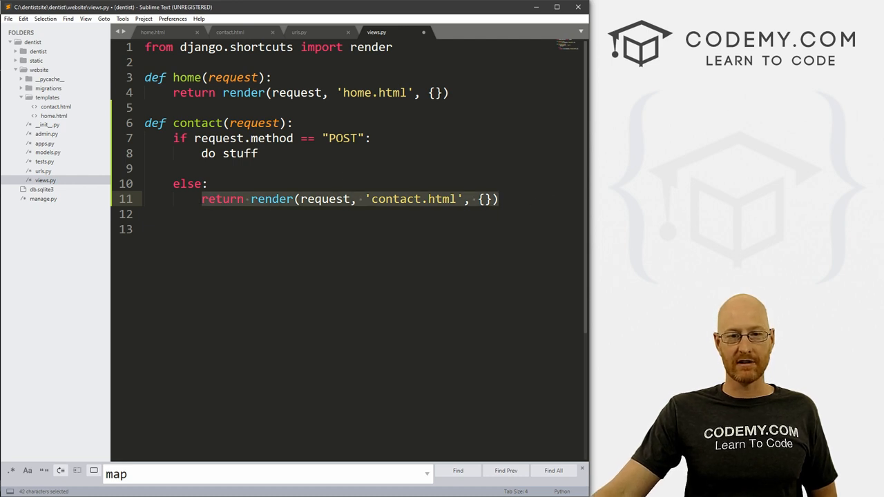
{"action": "left_click", "coordinate": [370, 139]}
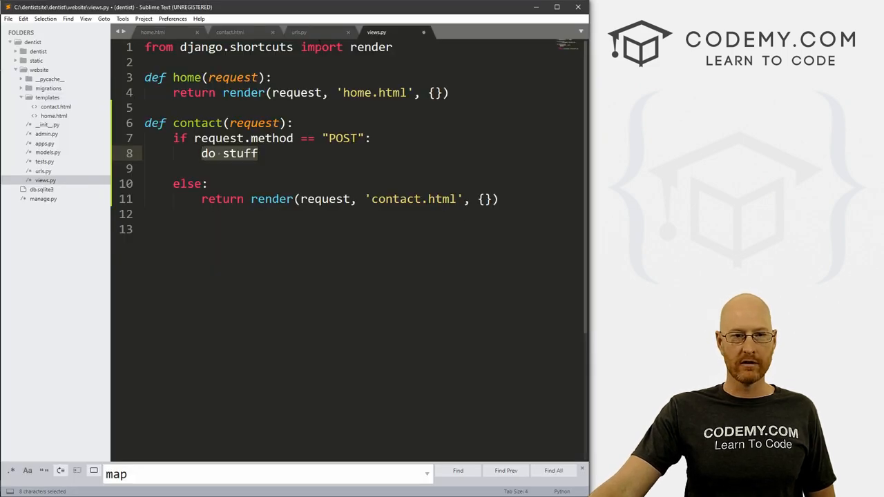
{"action": "left_click", "coordinate": [229, 32]}
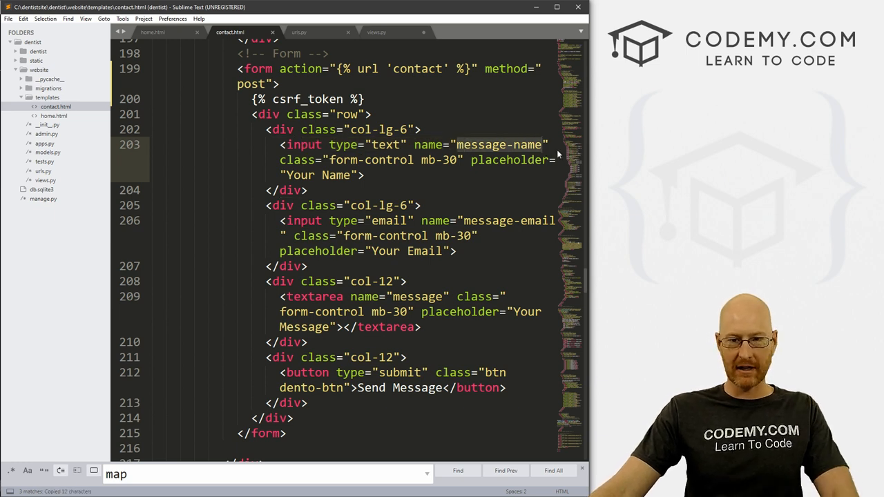
- Start message_name, message_email and message assignments in the POST branch, copying field names from the template
{"action": "left_click", "coordinate": [375, 31]}
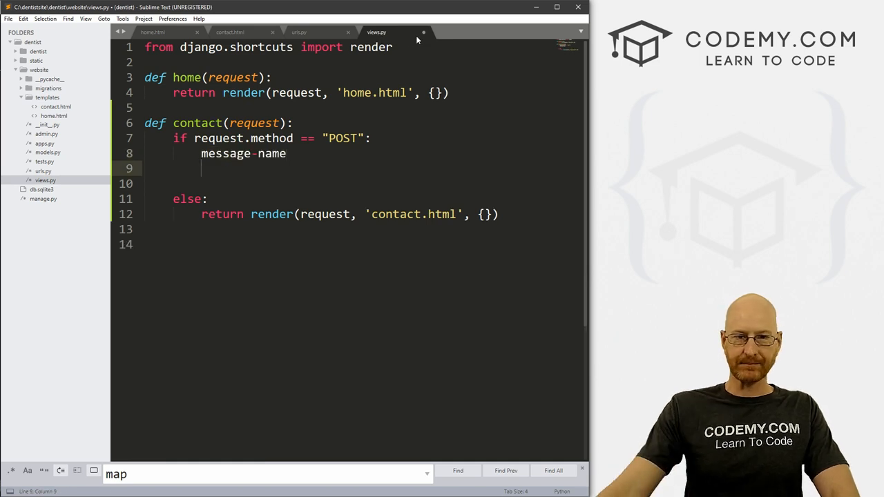
{"action": "left_click", "coordinate": [229, 32]}
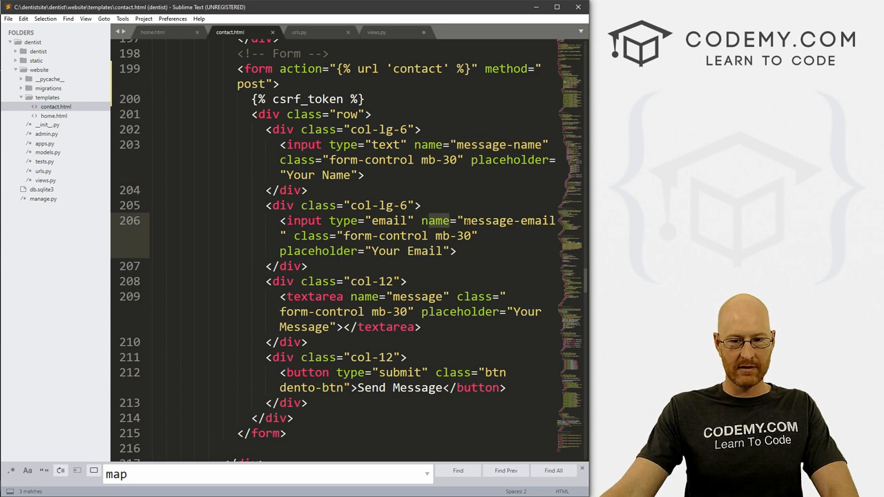
{"action": "double_click", "coordinate": [508, 221]}
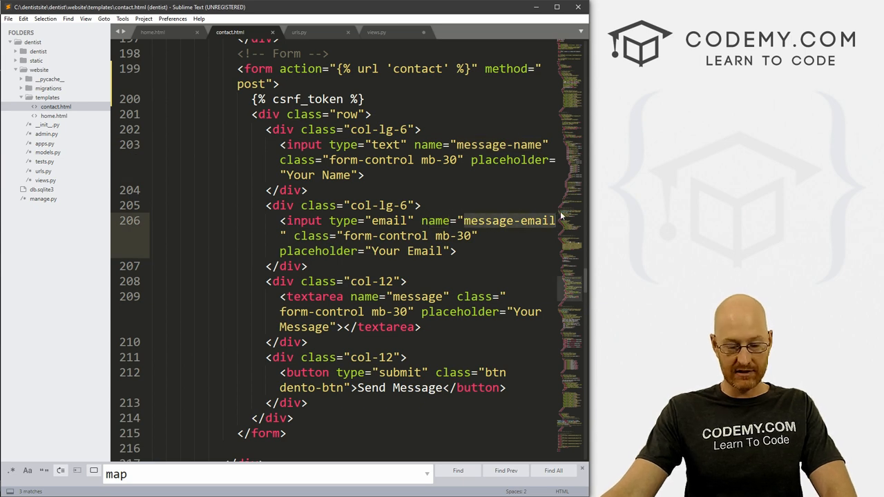
{"action": "left_click", "coordinate": [376, 32]}
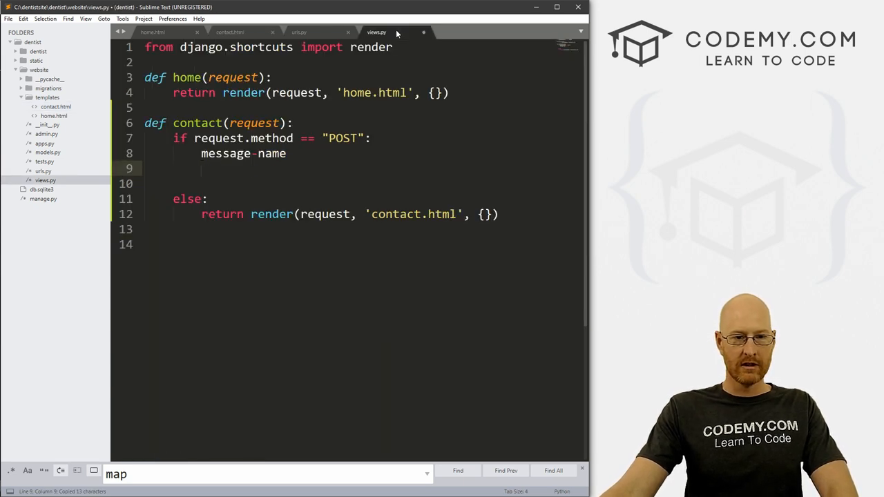
{"action": "type", "text": "message-email"}
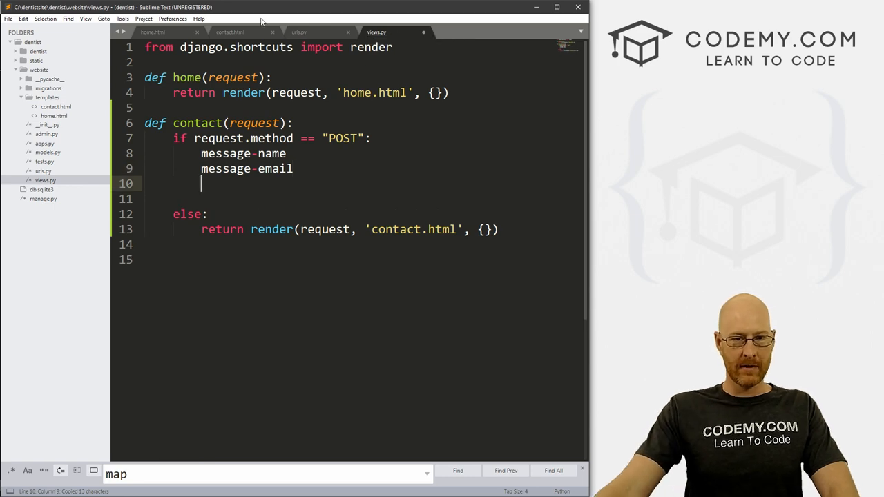
{"action": "left_click", "coordinate": [229, 32]}
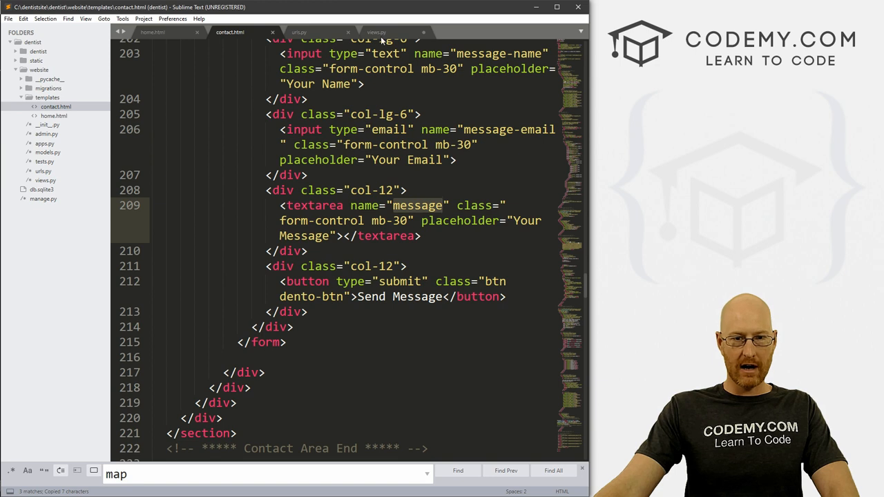
{"action": "left_click", "coordinate": [375, 32]}
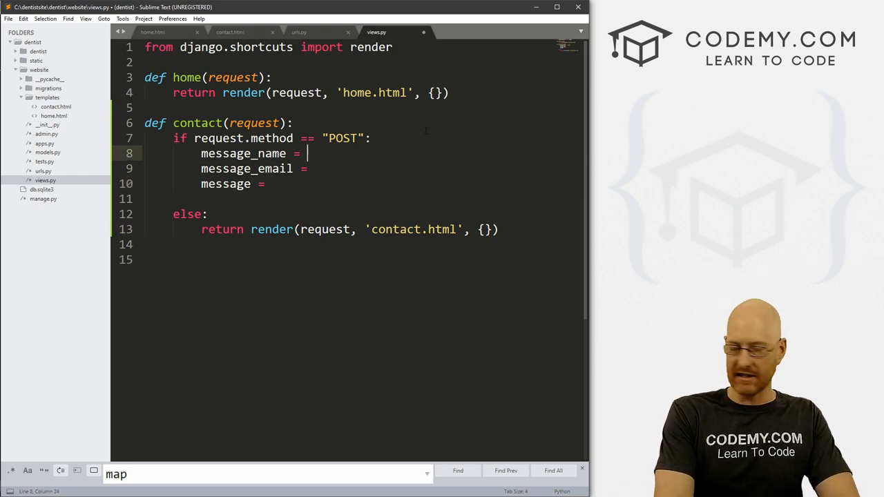
- Read request.POST['message-name'], ['message-email'] and ['message'] into the three variables
{"action": "type", "text": "request"}
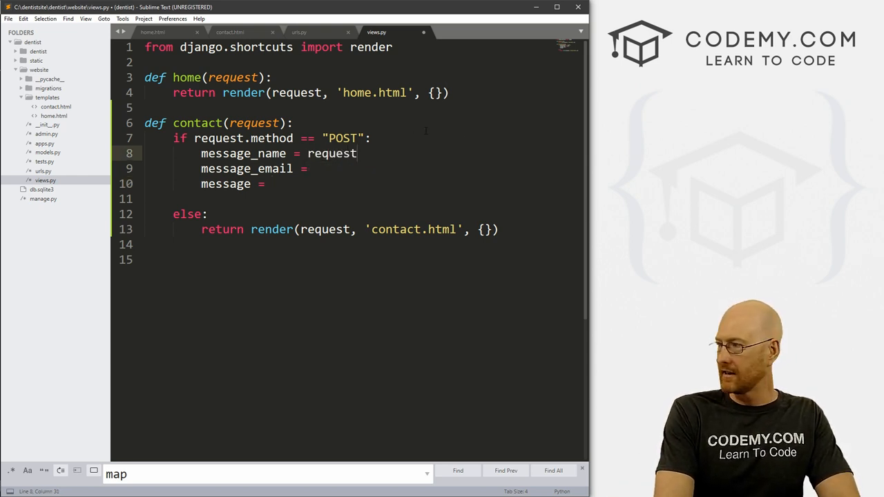
{"action": "type", "text": ".POST["}
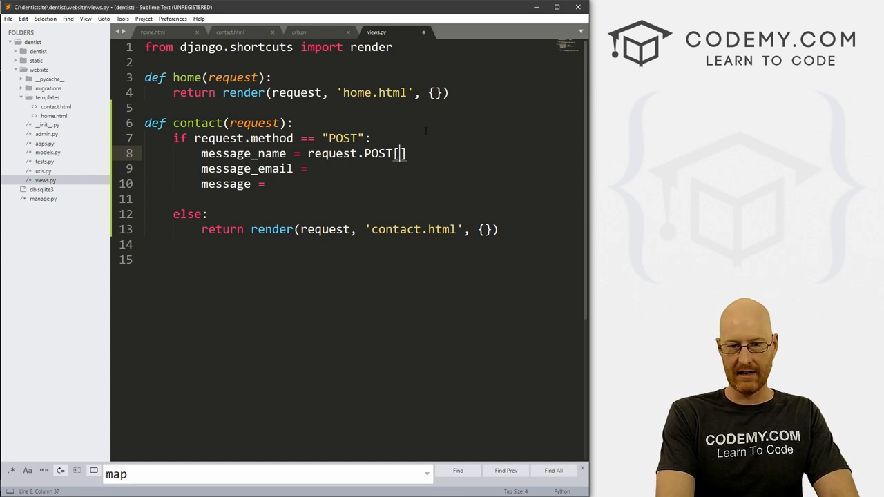
{"action": "type", "text": "''"}
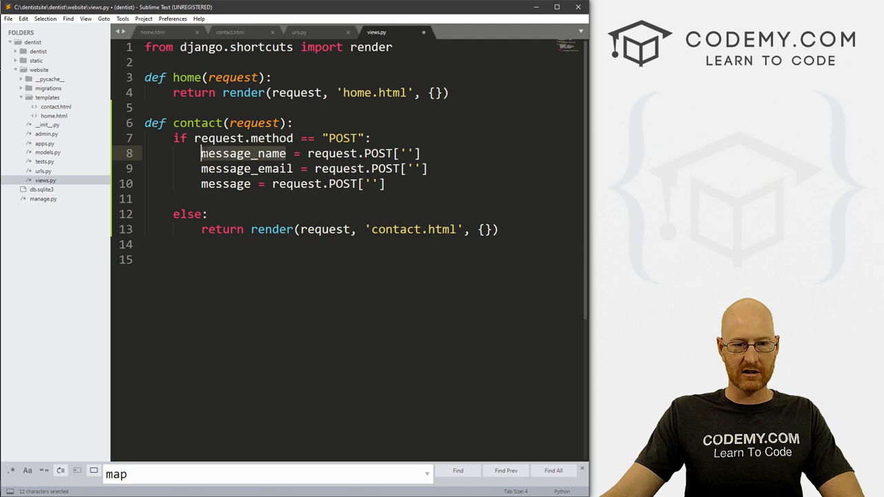
{"action": "type", "text": "message_name"}
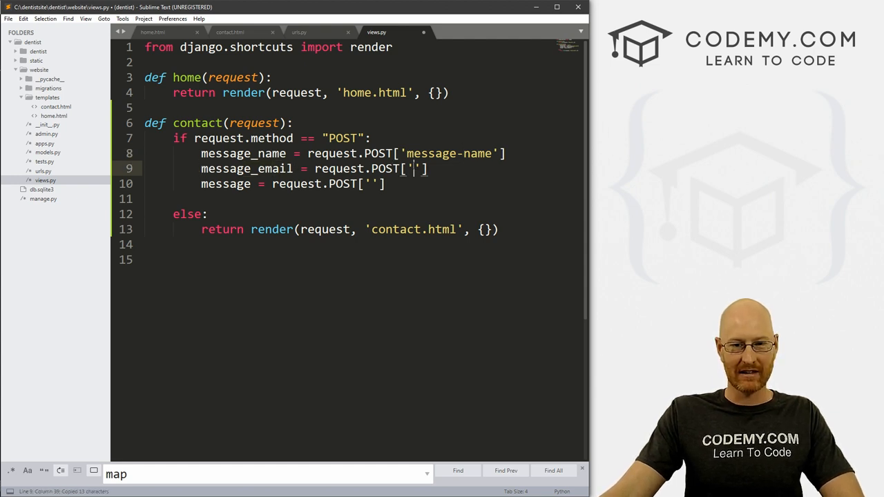
{"action": "type", "text": "message_email"}
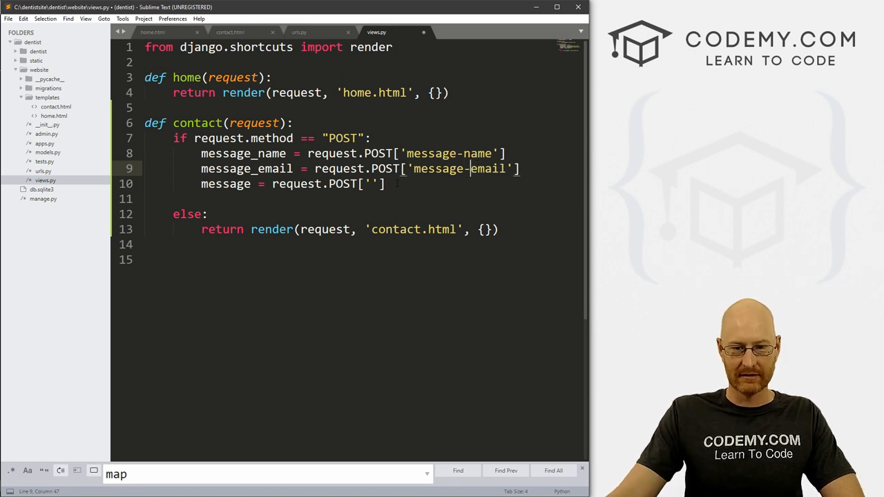
{"action": "double_click", "coordinate": [225, 183]}
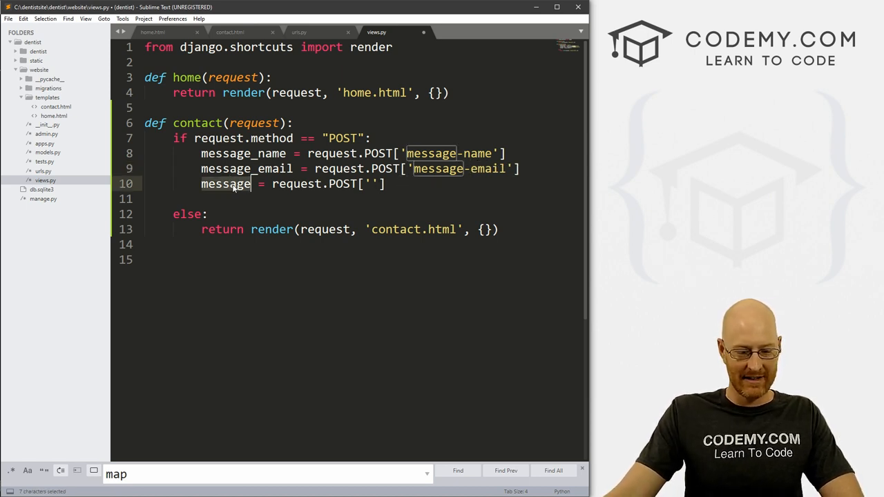
{"action": "type", "text": "message"}
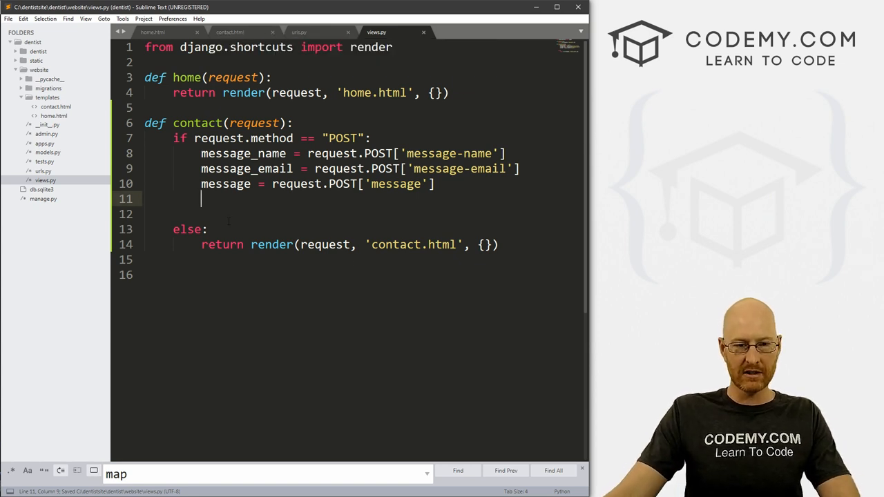
- Return render(request, 'contact.html', {}) from the POST branch
{"action": "type", "text": "return render(request, 'contact.html', {})"}
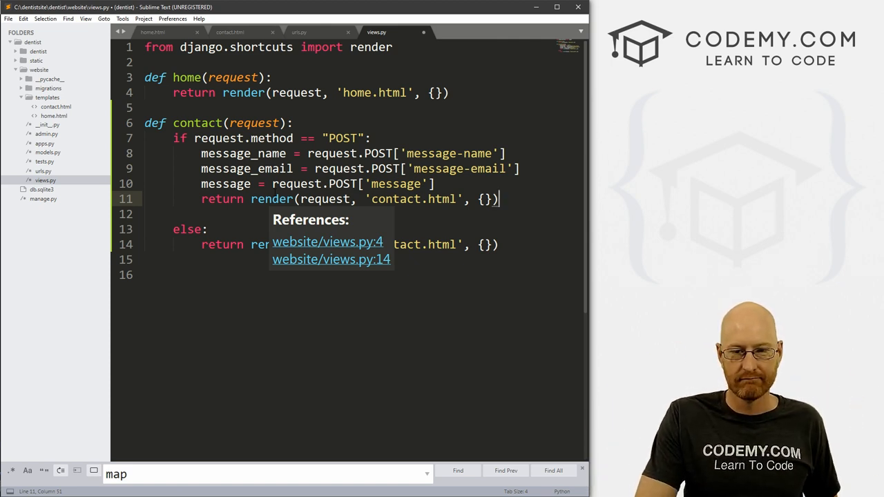
- Pass {'message_name': message_name} as the render context and save views.py
{"action": "key", "text": "enter"}
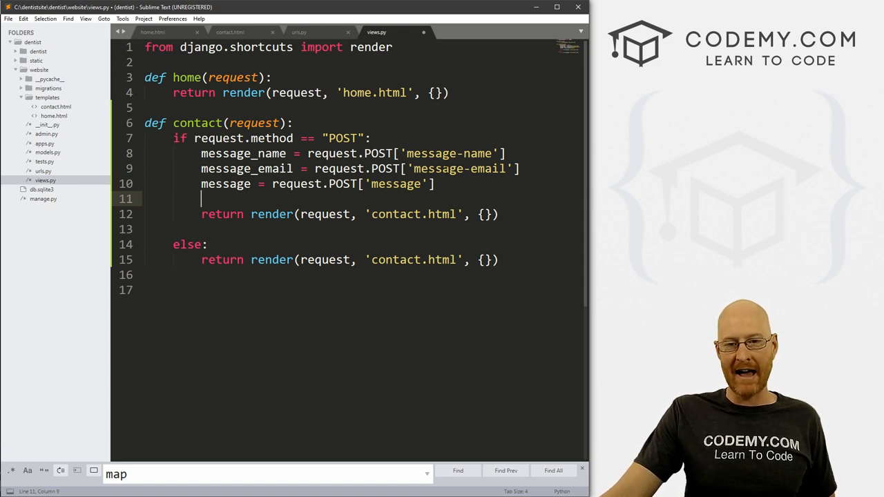
{"action": "left_click", "coordinate": [237, 153]}
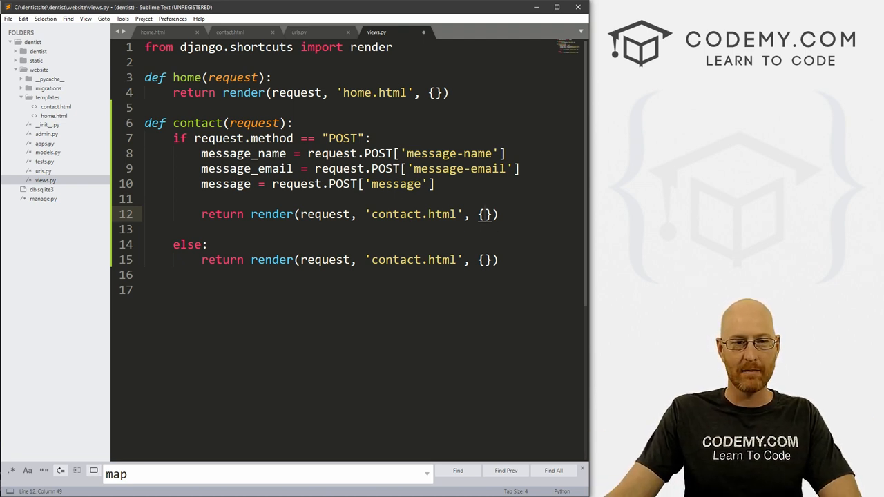
{"action": "double_click", "coordinate": [243, 154]}
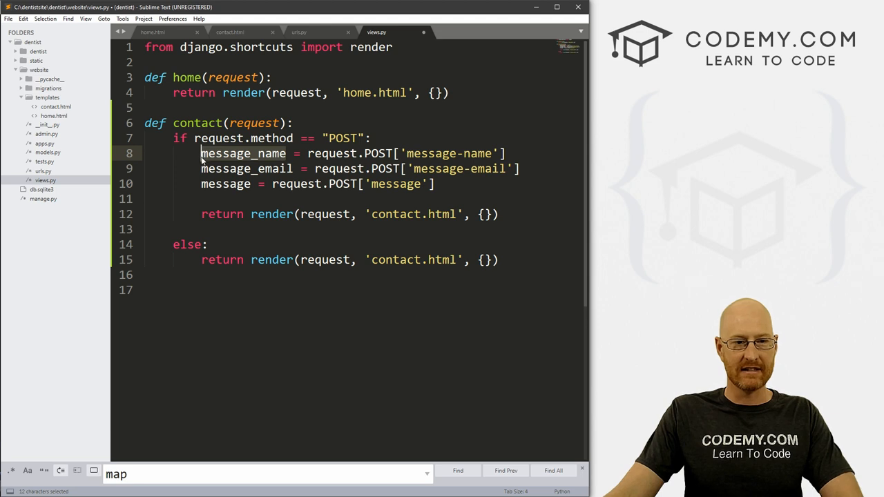
{"action": "key", "text": "ctrl+c"}
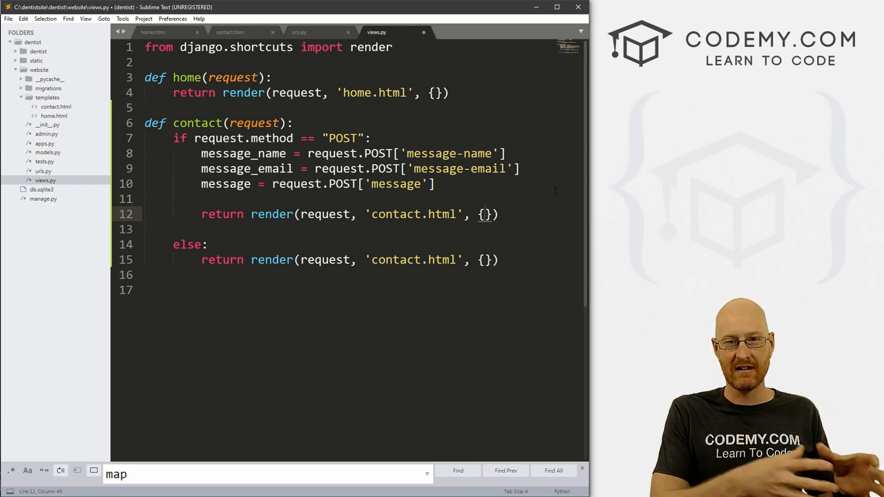
{"action": "type", "text": "'"}
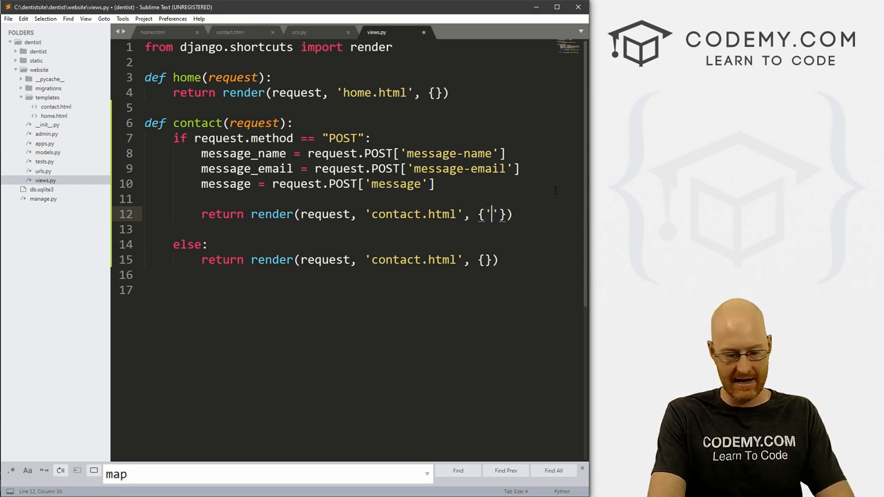
{"action": "type", "text": "message_name"}
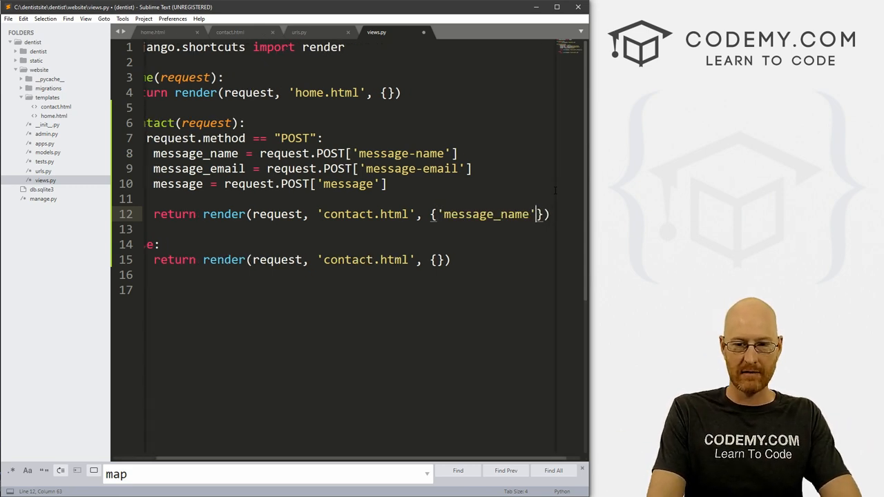
{"action": "type", "text": ": message_name"}
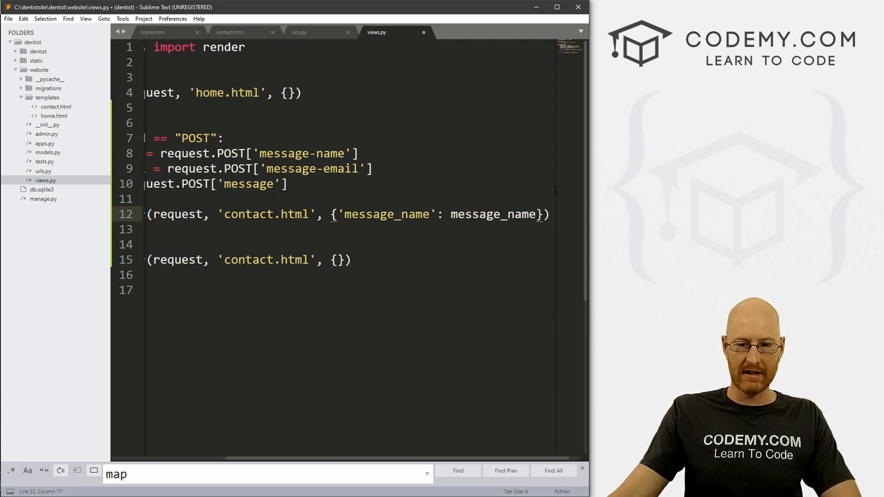
{"action": "double_click", "coordinate": [489, 214]}
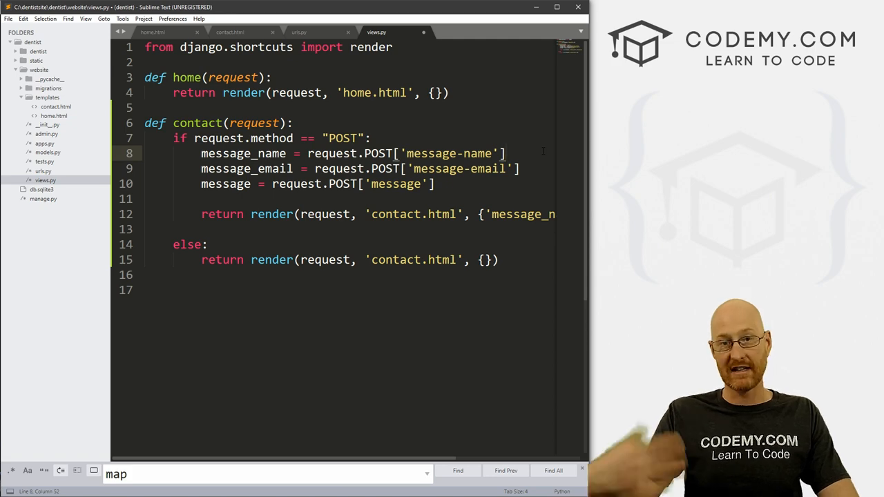
{"action": "key", "text": "ctrl+s"}
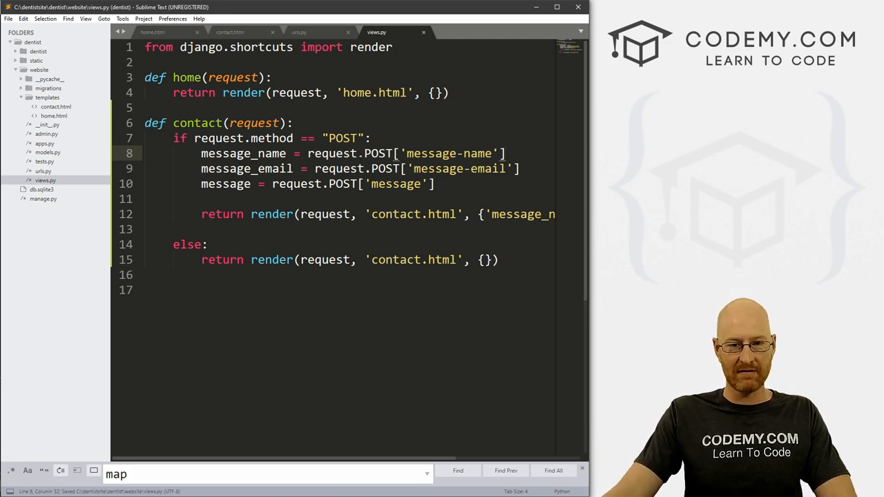
{"action": "left_click", "coordinate": [229, 32]}
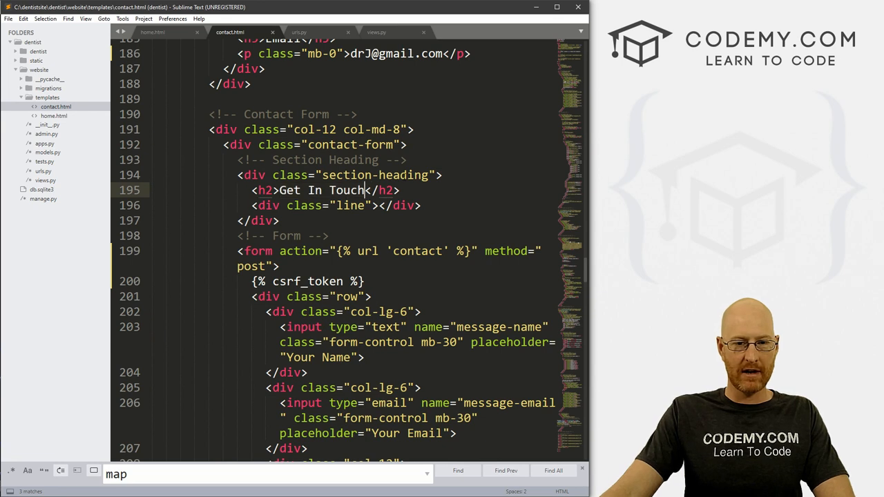
- Make the h2 heading read Get In Touch - {{ message_name }} and save contact.html
{"action": "type", "text": "-"}
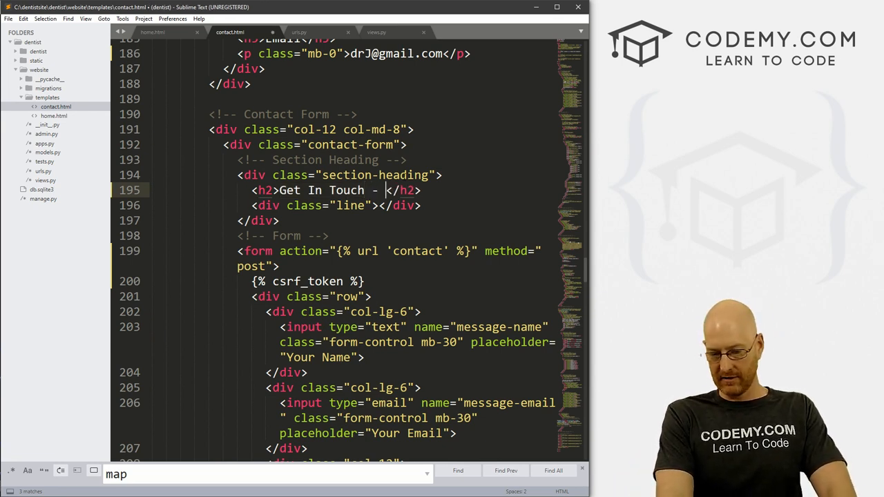
{"action": "type", "text": "{{}}"}
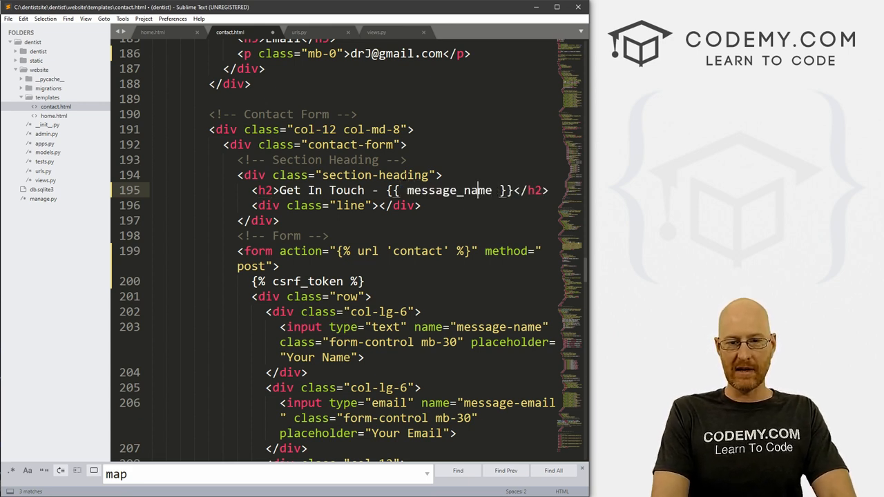
{"action": "double_click", "coordinate": [448, 190]}
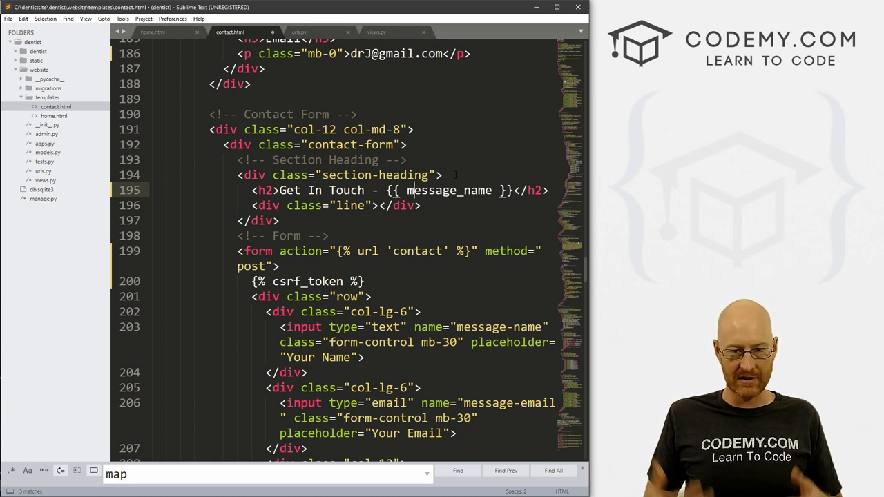
{"action": "key", "text": "ctrl+s"}
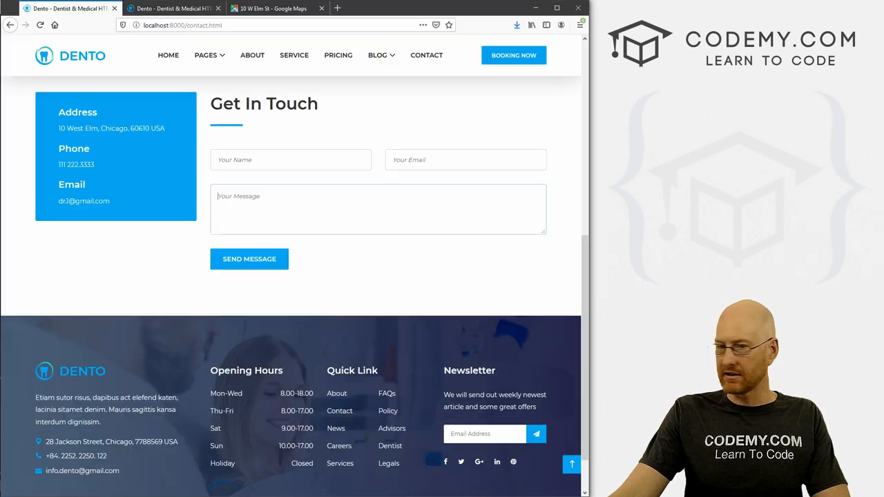
- Submit the contact form with name John, a john@codey email and message test
{"action": "scroll", "scroll_direction": "up", "scroll_amount": 3}
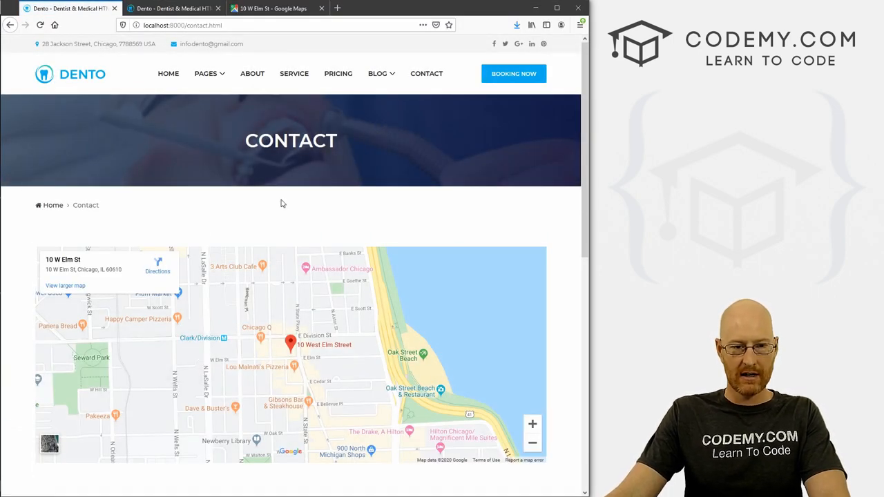
{"action": "scroll", "scroll_direction": "down", "scroll_amount": 3}
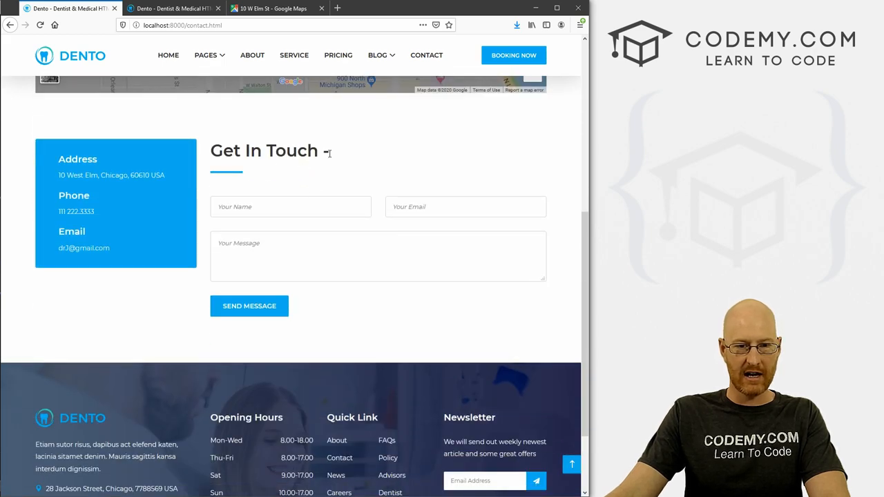
{"action": "type", "text": "John"}
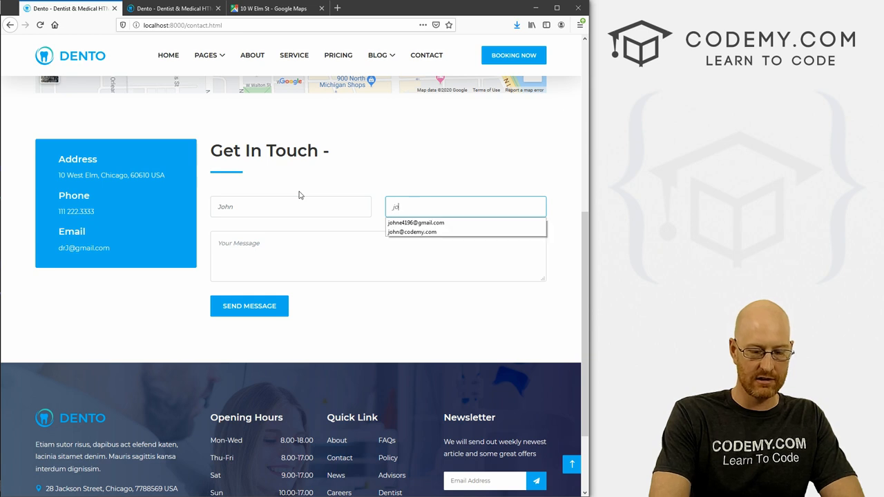
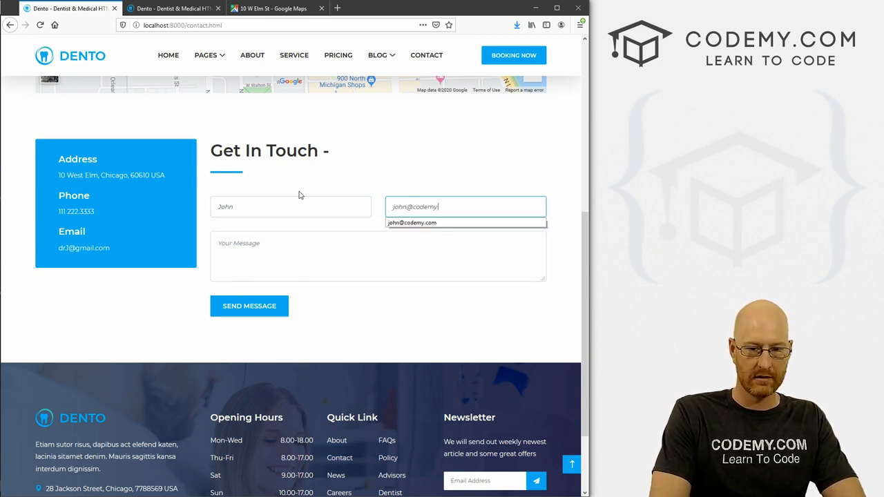
{"action": "type", "text": "test"}
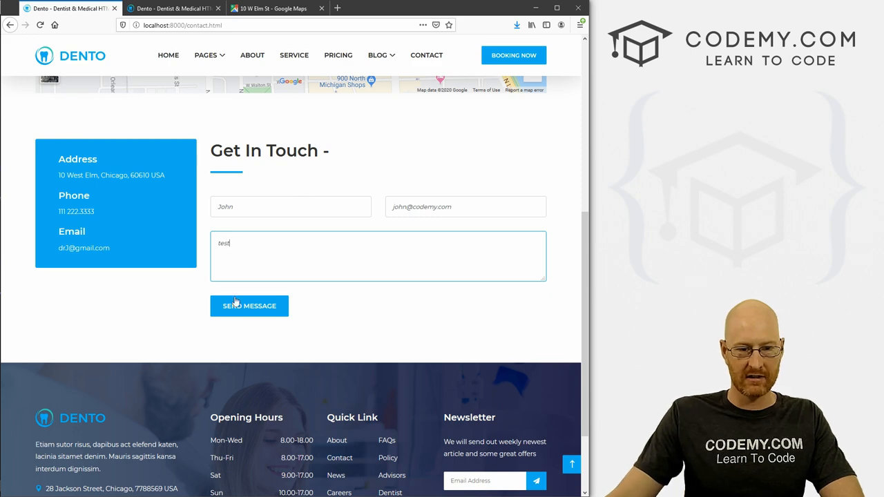
{"action": "scroll", "scroll_direction": "up", "scroll_amount": 3}
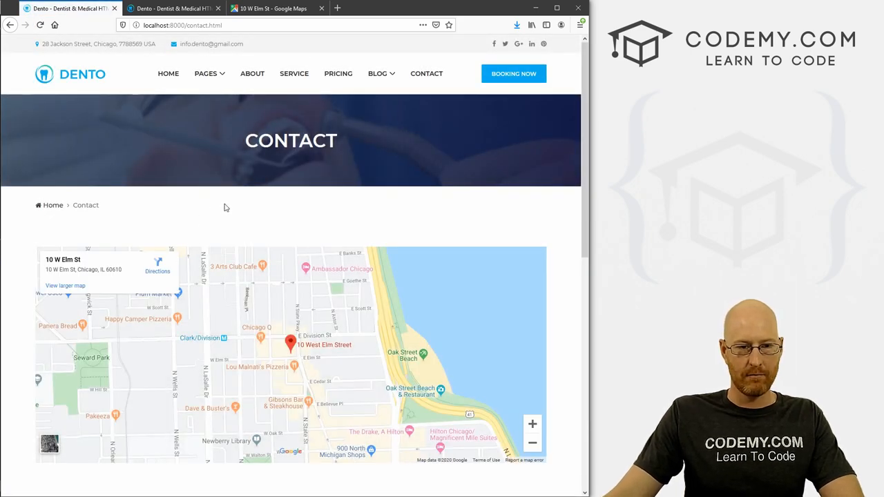
{"action": "scroll", "scroll_direction": "down", "scroll_amount": 3}
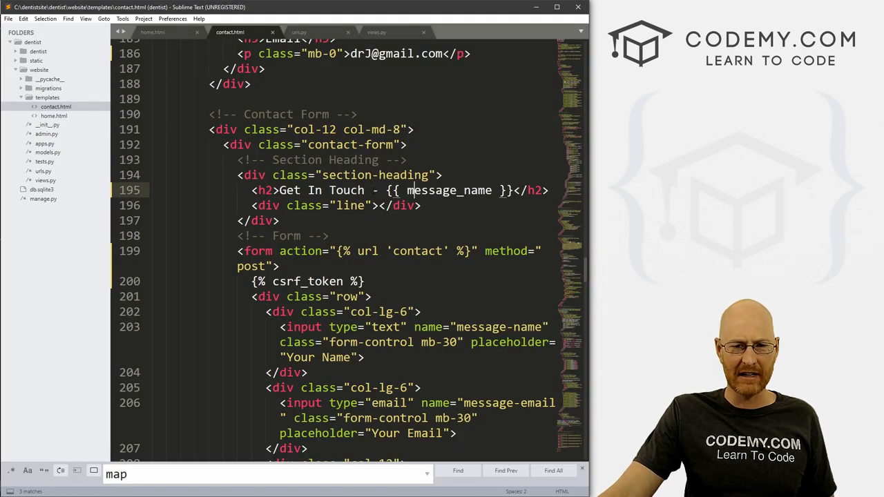
- Remove ' - {{ message_name }}' from the Get In Touch heading
{"action": "double_click", "coordinate": [447, 191]}
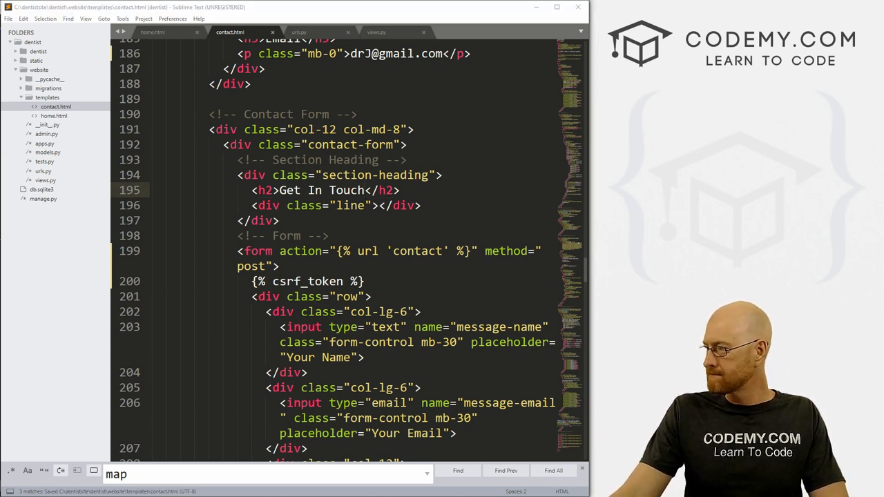
{"action": "scroll", "scroll_direction": "up", "scroll_amount": 3}
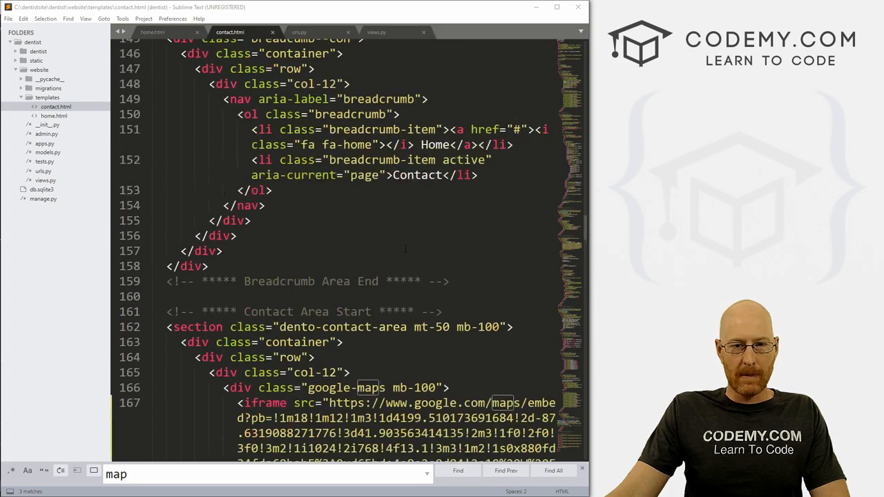